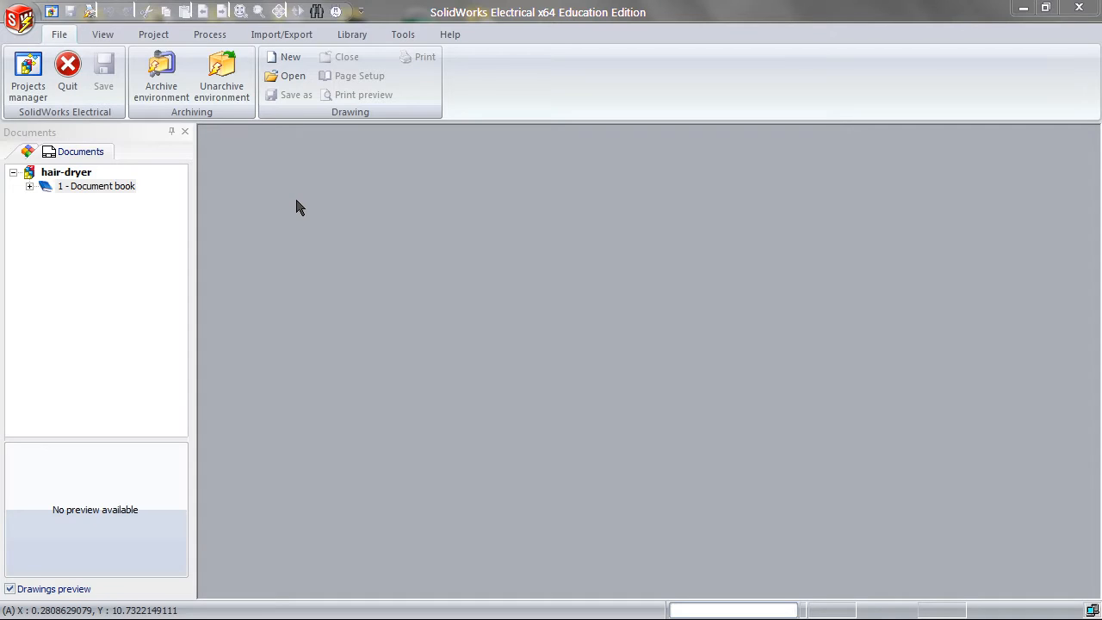
# - Expand the document book and open the blank 03 - Line diagram drawing with its ribbon commands
pyautogui.click(29, 186)
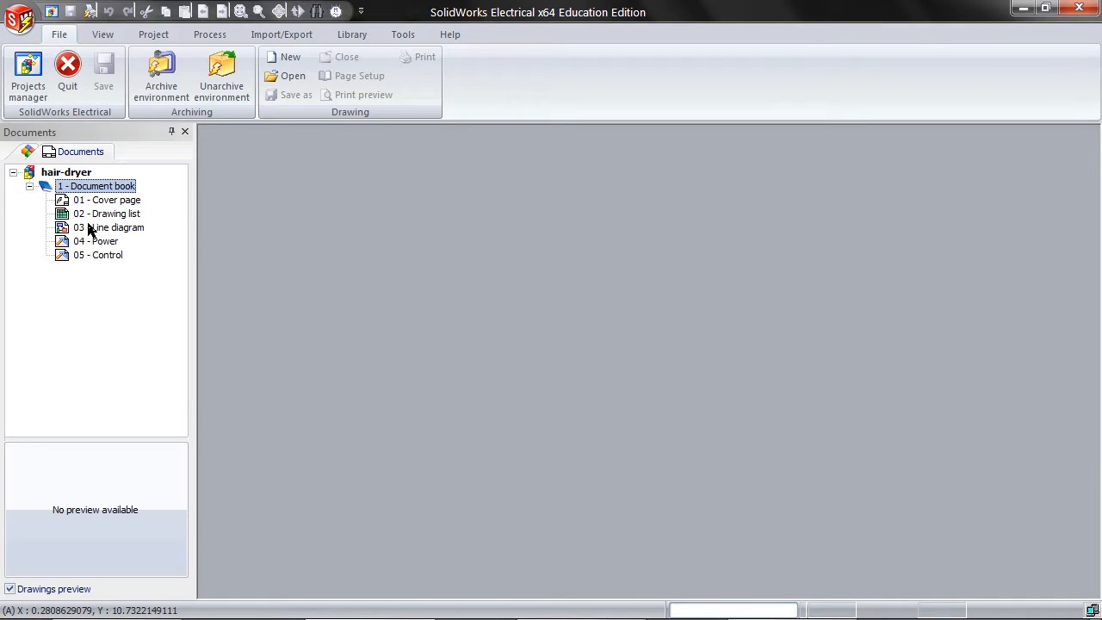
pyautogui.doubleClick(107, 227)
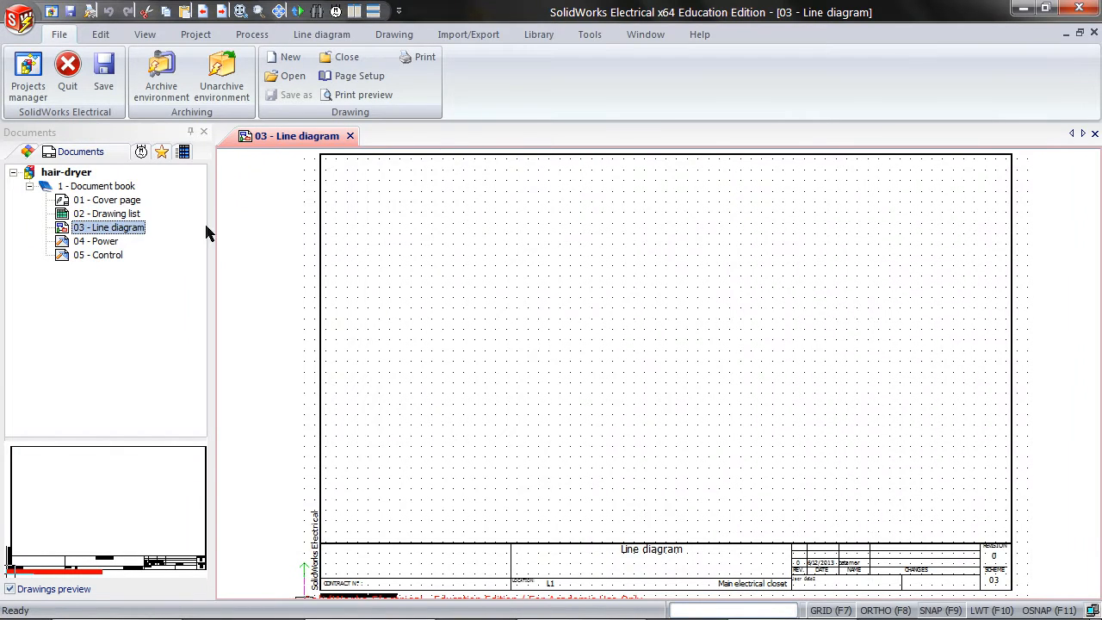
pyautogui.click(320, 34)
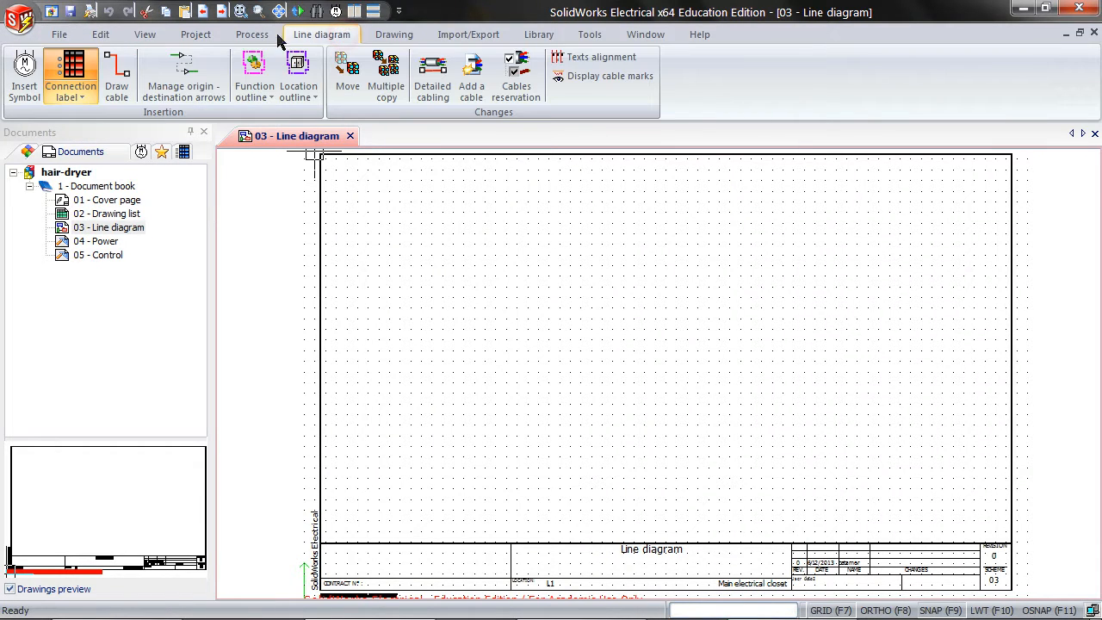
# - Insert a Male connector from the Connectors library as component J1 at the top-left
pyautogui.click(22, 69)
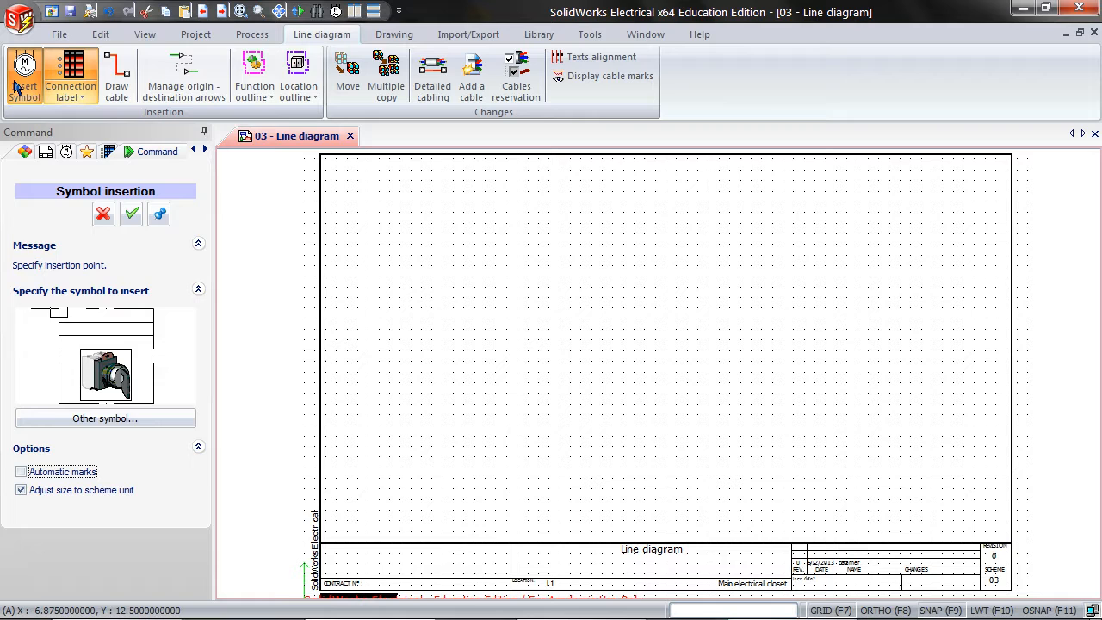
pyautogui.click(105, 419)
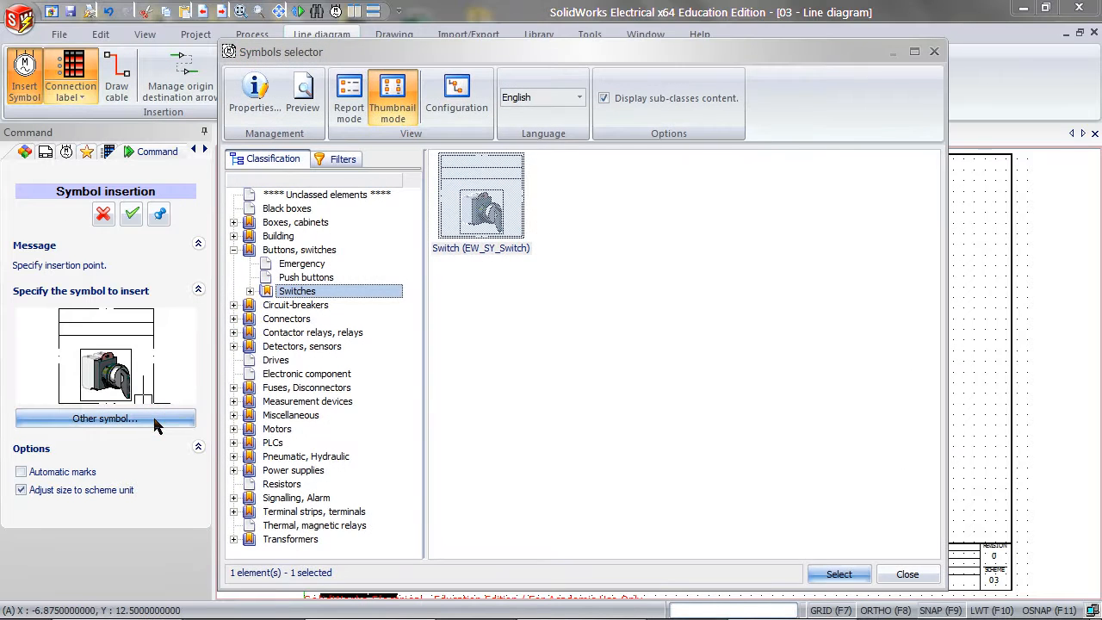
pyautogui.moveTo(340, 323)
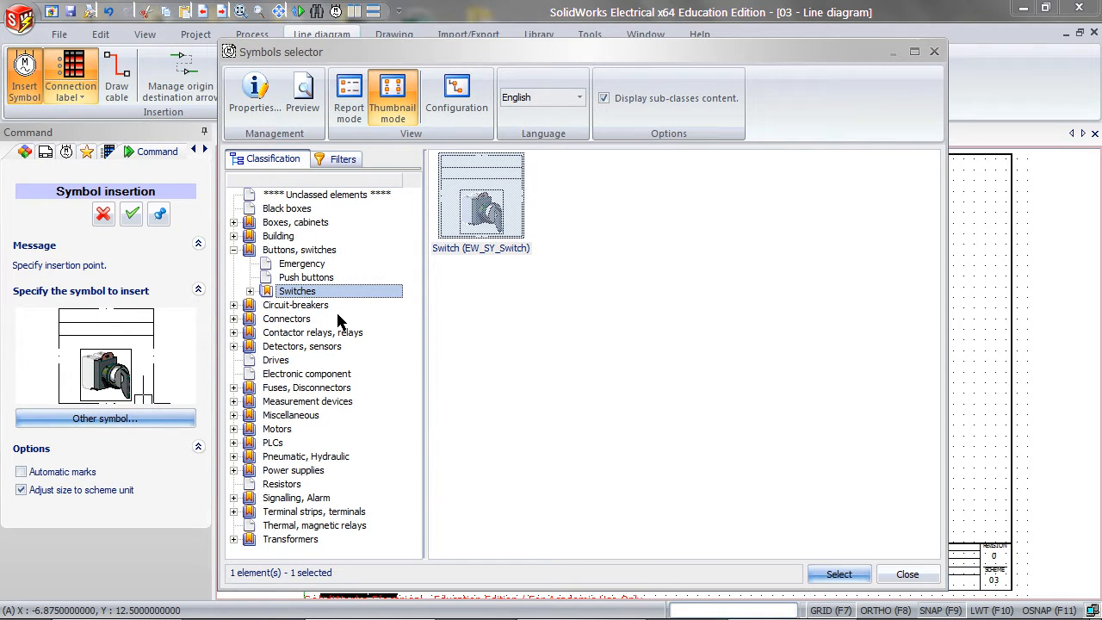
pyautogui.click(286, 318)
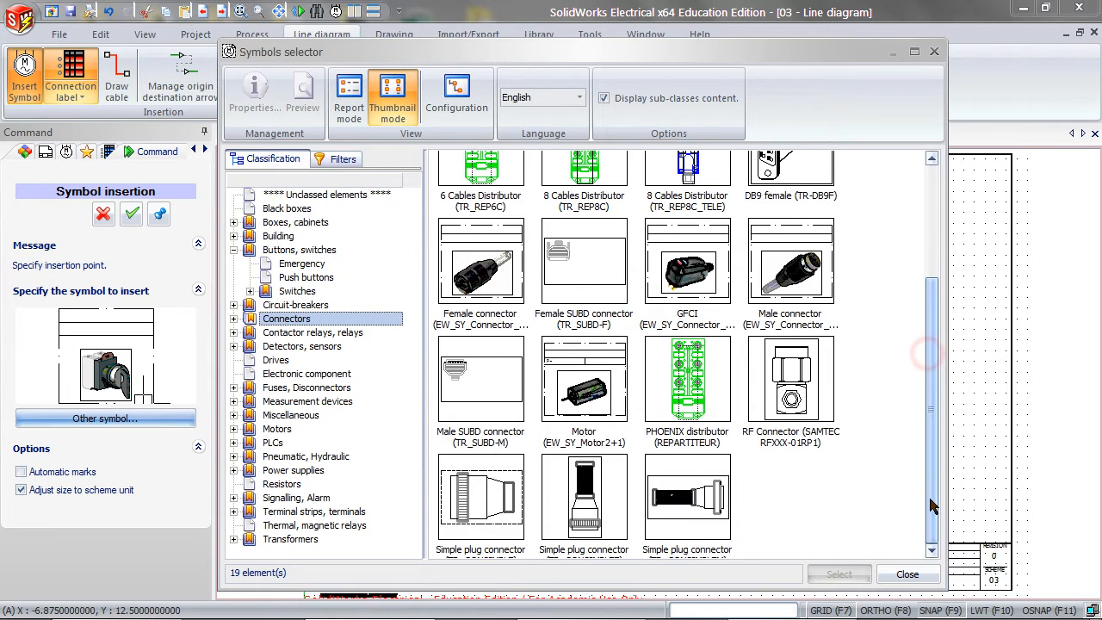
pyautogui.click(789, 262)
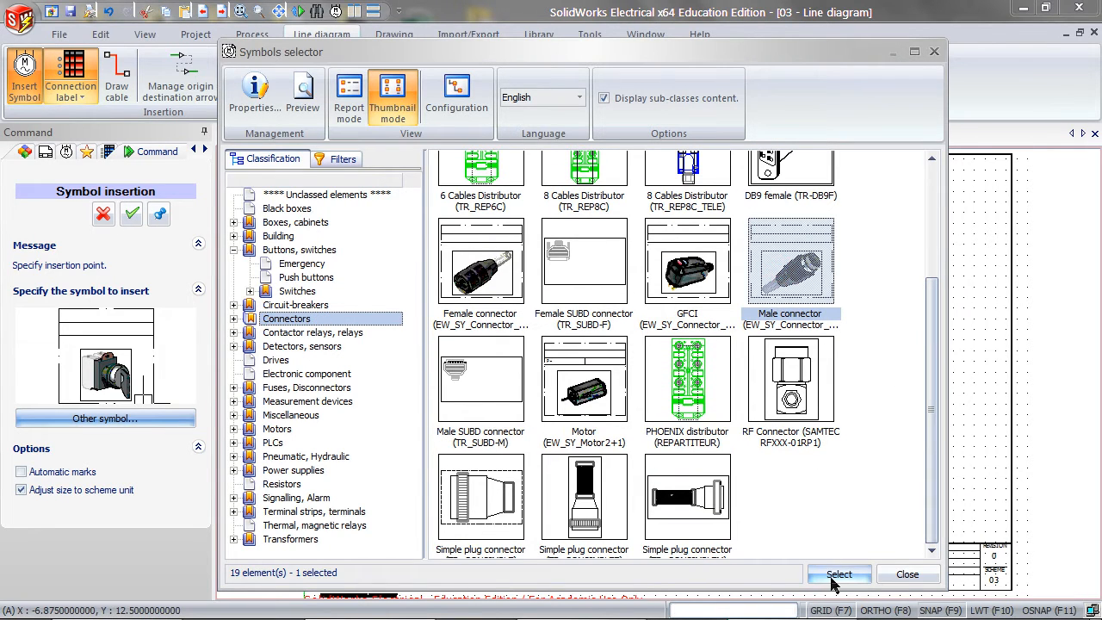
pyautogui.click(838, 575)
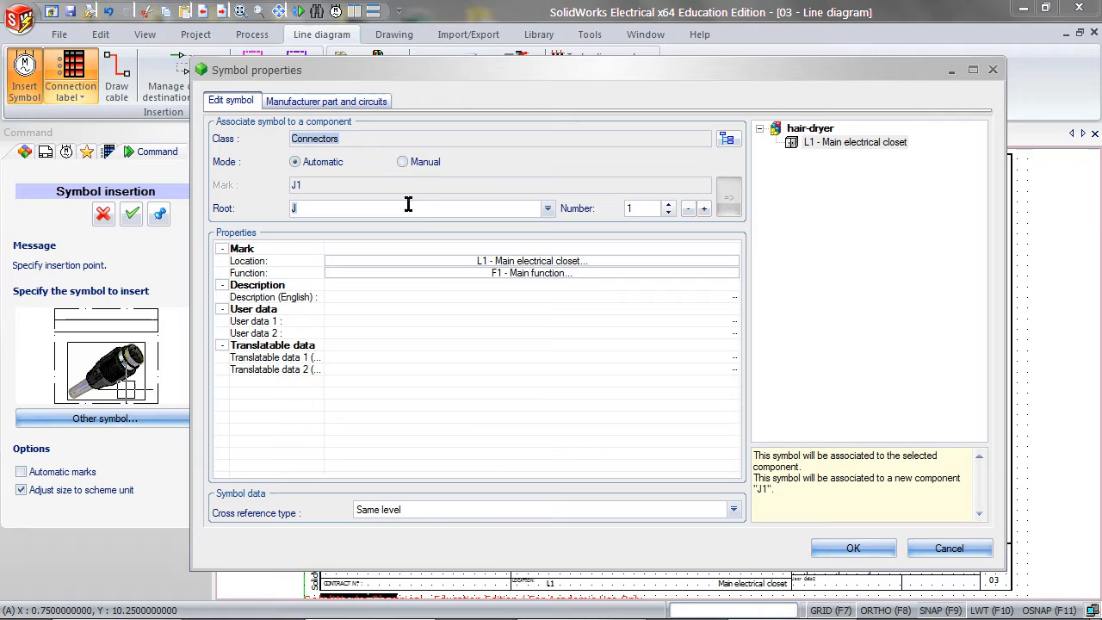
pyautogui.click(853, 548)
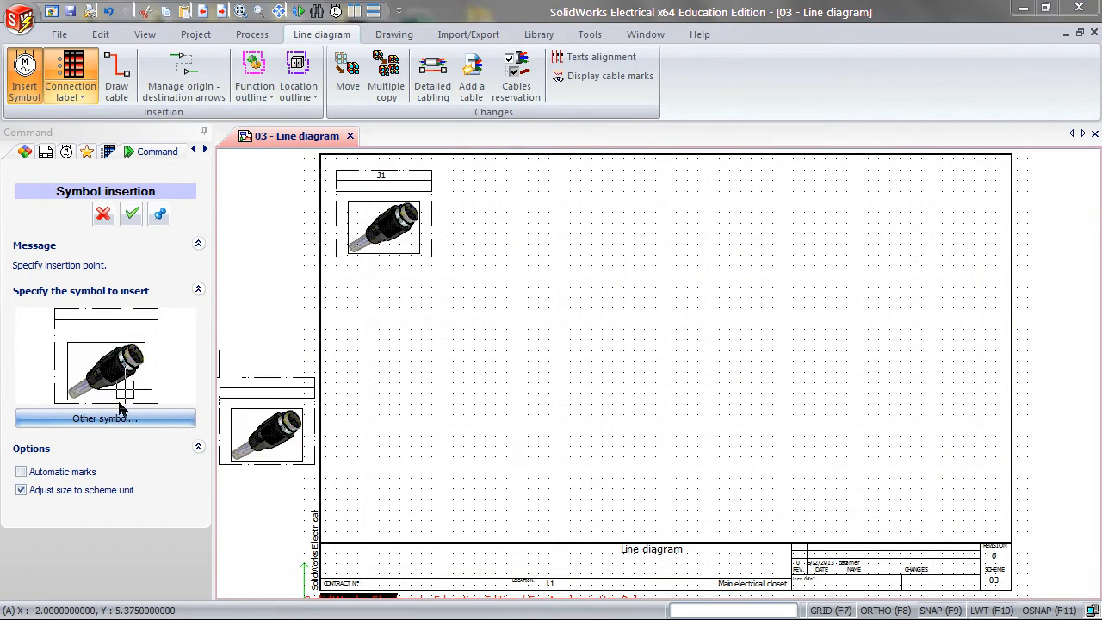
# - Insert the Switch symbol from Buttons, switches twice, creating S1 and S2 stacked in the upper middle
pyautogui.click(105, 418)
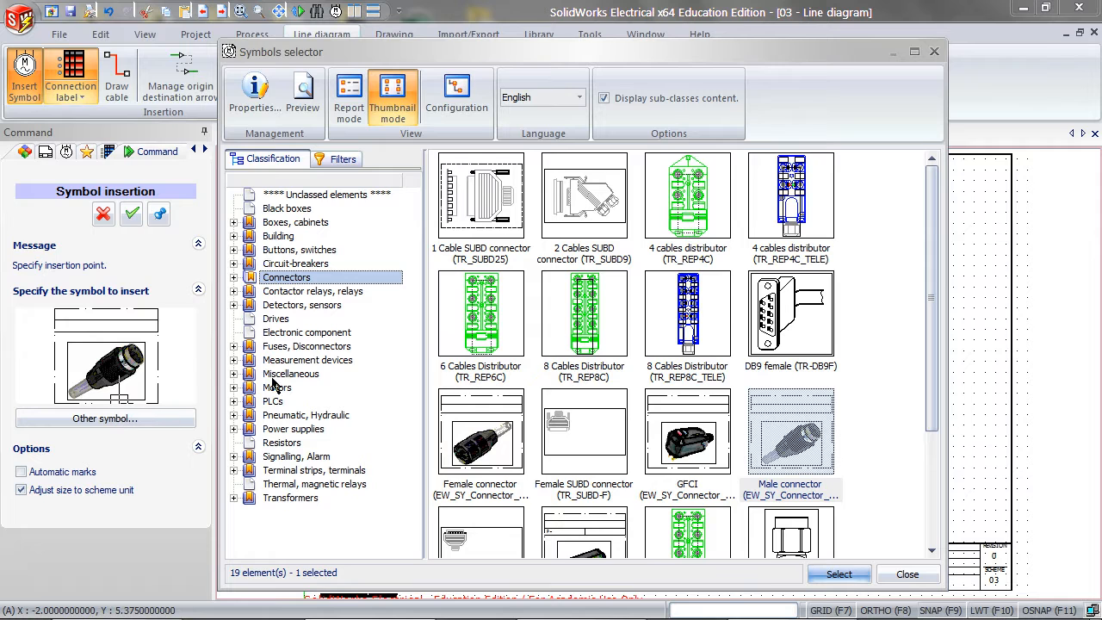
pyautogui.click(300, 250)
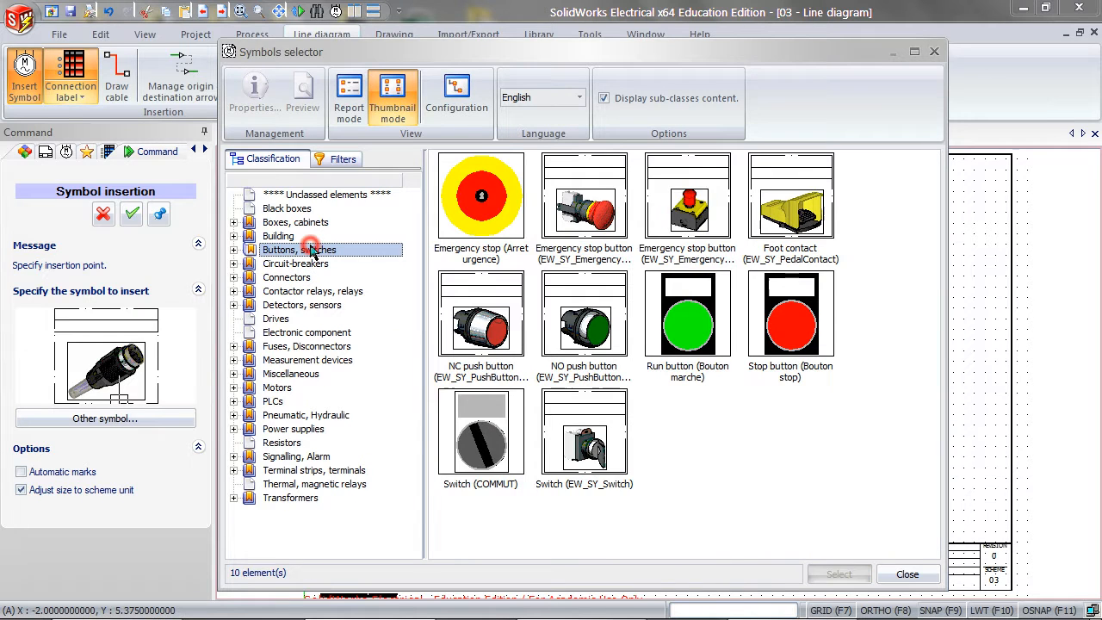
pyautogui.click(584, 431)
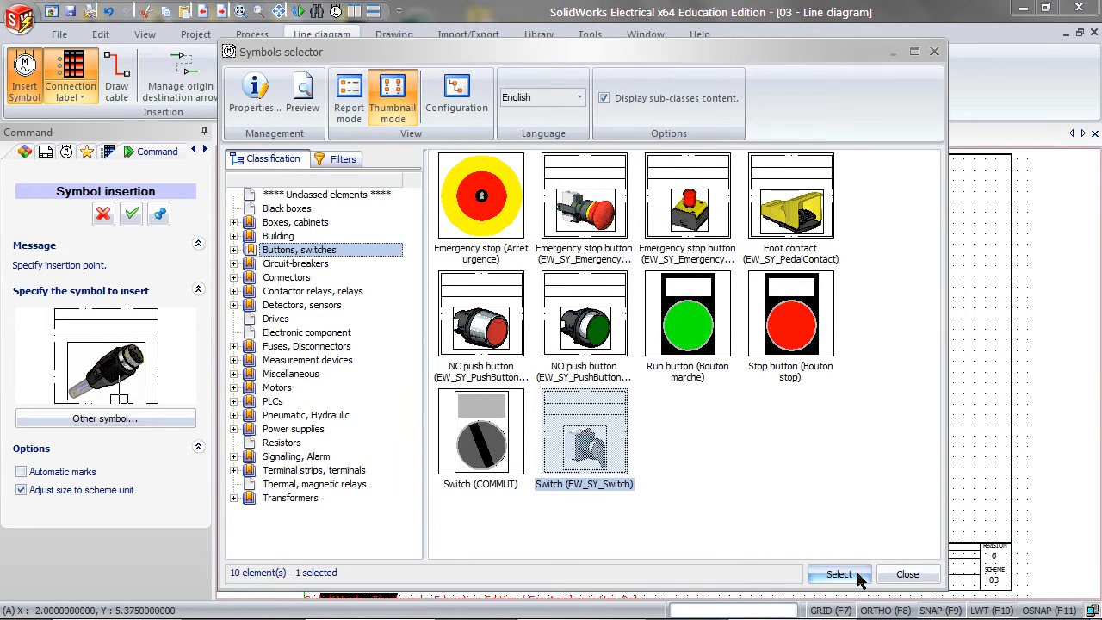
pyautogui.click(839, 575)
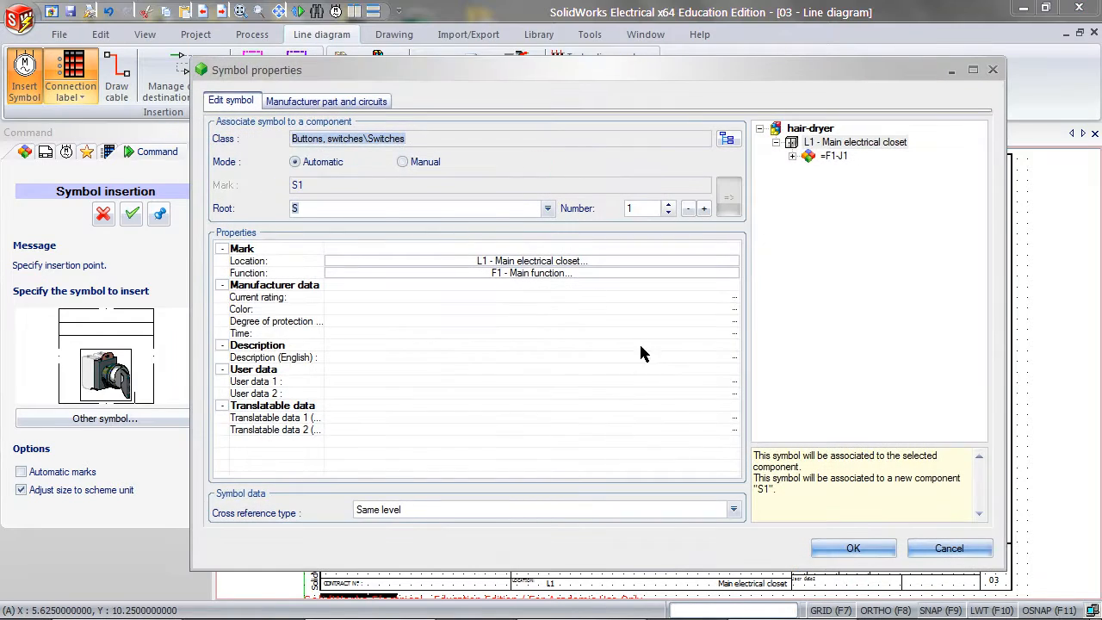
pyautogui.click(853, 548)
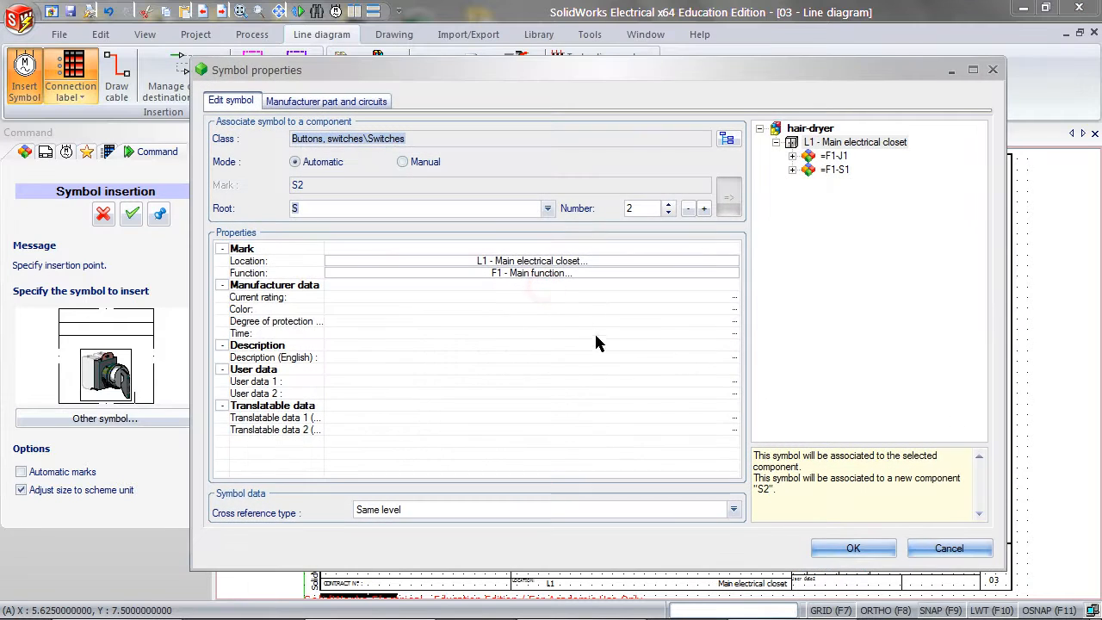
pyautogui.click(854, 548)
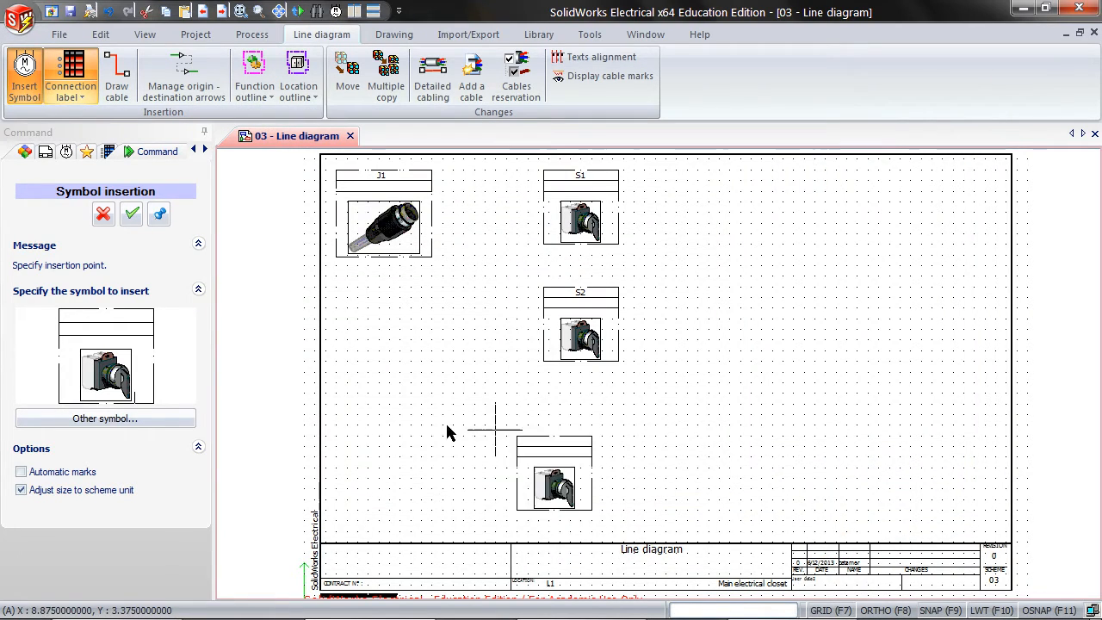
# - Insert an Electrical motor symbol from the Motors library as M1 at the upper right
pyautogui.click(105, 418)
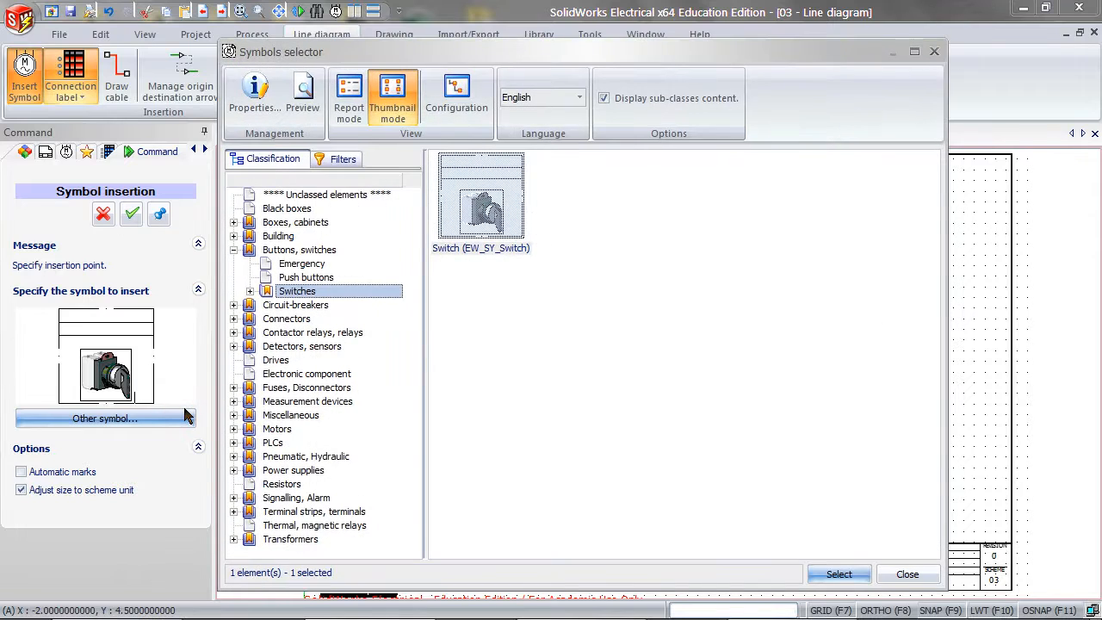
pyautogui.click(277, 427)
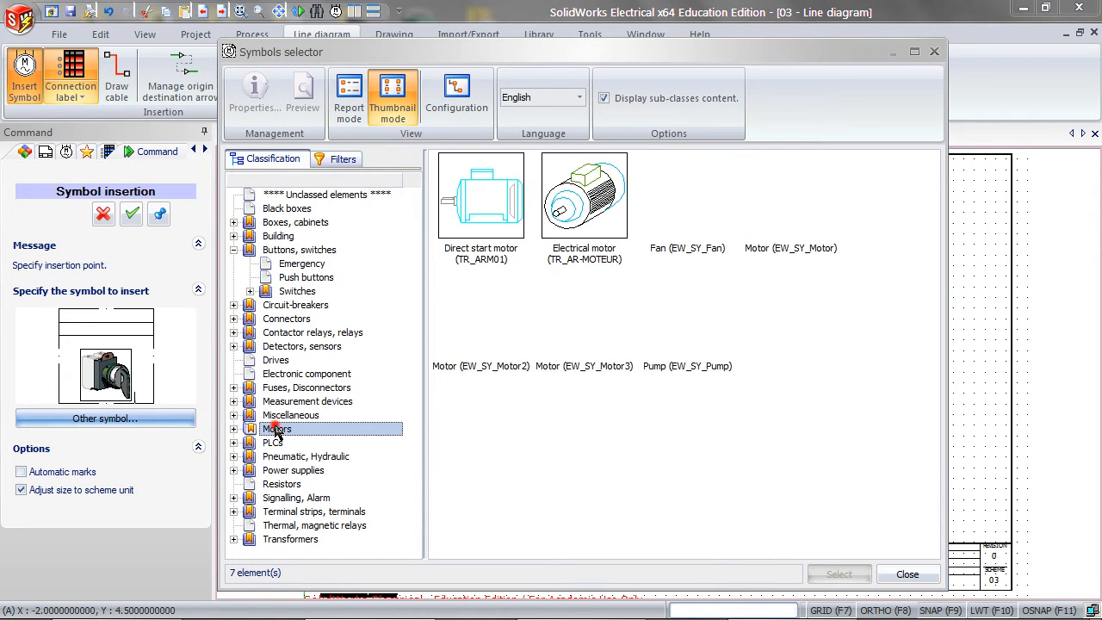
pyautogui.click(584, 314)
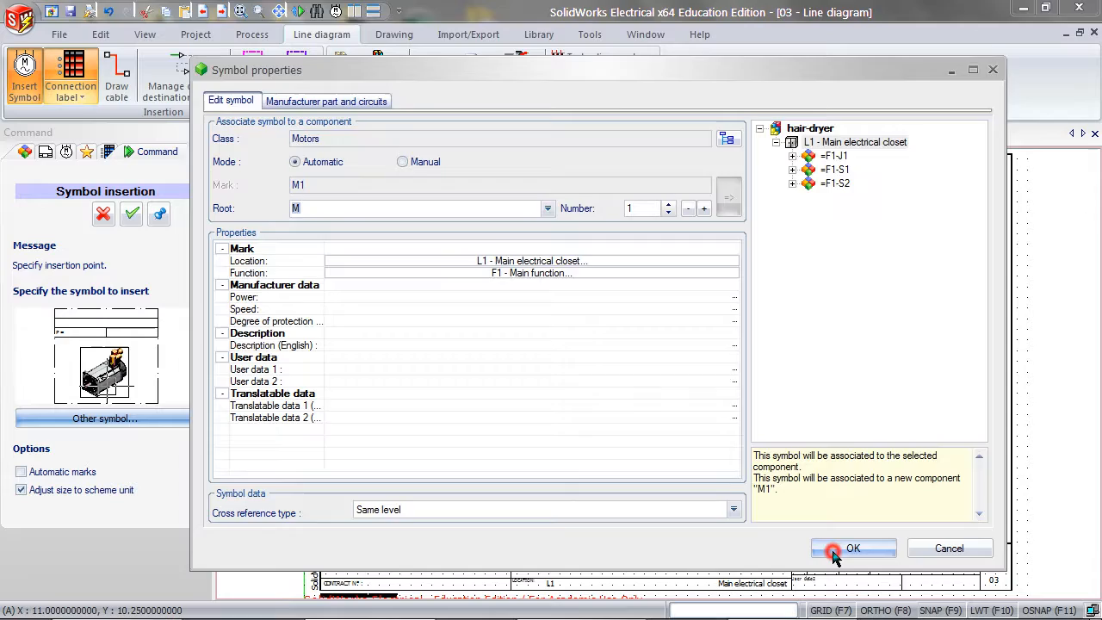
pyautogui.click(835, 548)
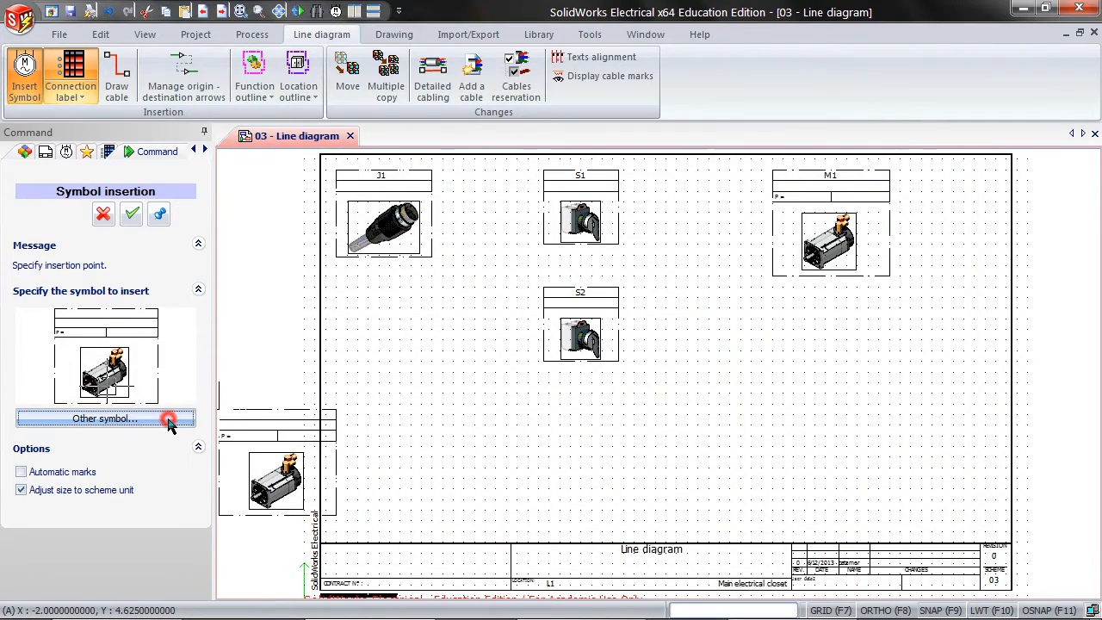
# - Insert a heating resistor symbol as component R1 below motor M1
pyautogui.click(105, 418)
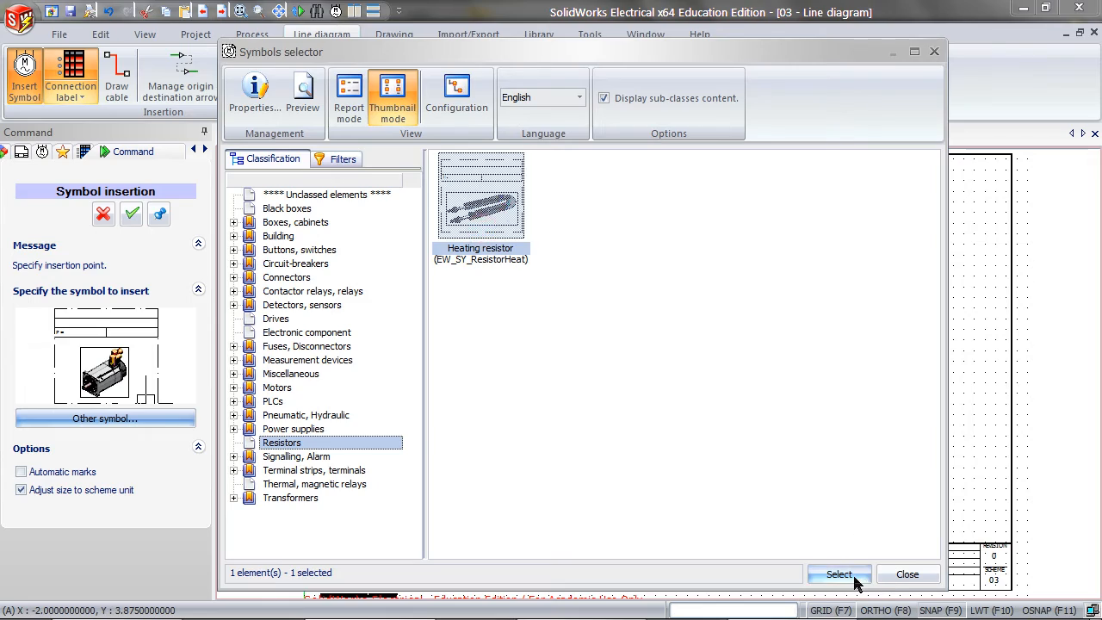
pyautogui.click(838, 575)
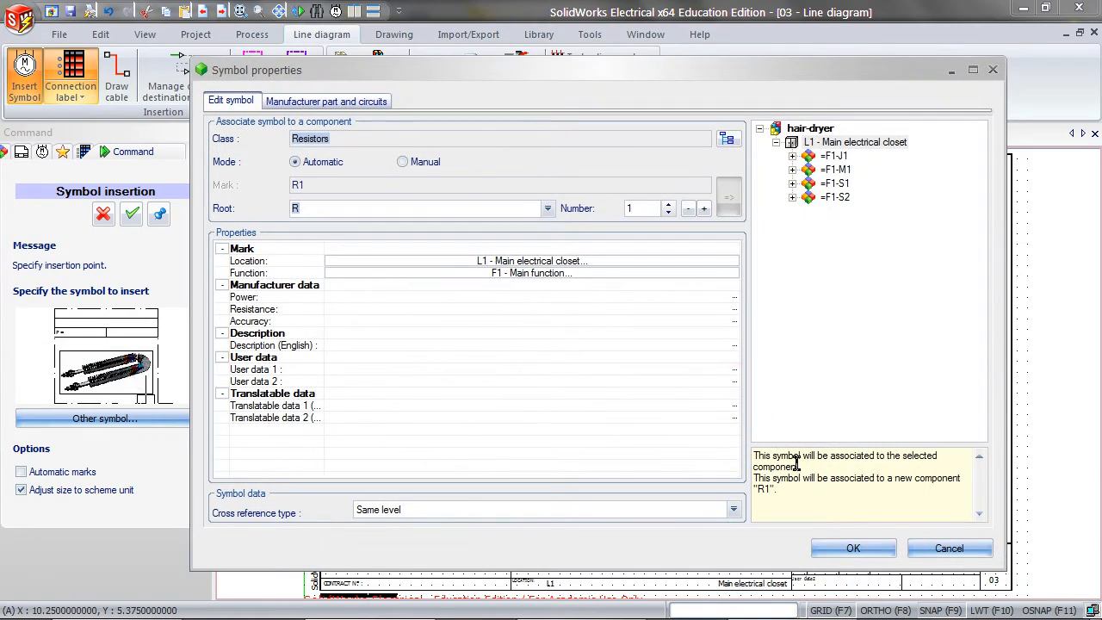
pyautogui.click(854, 548)
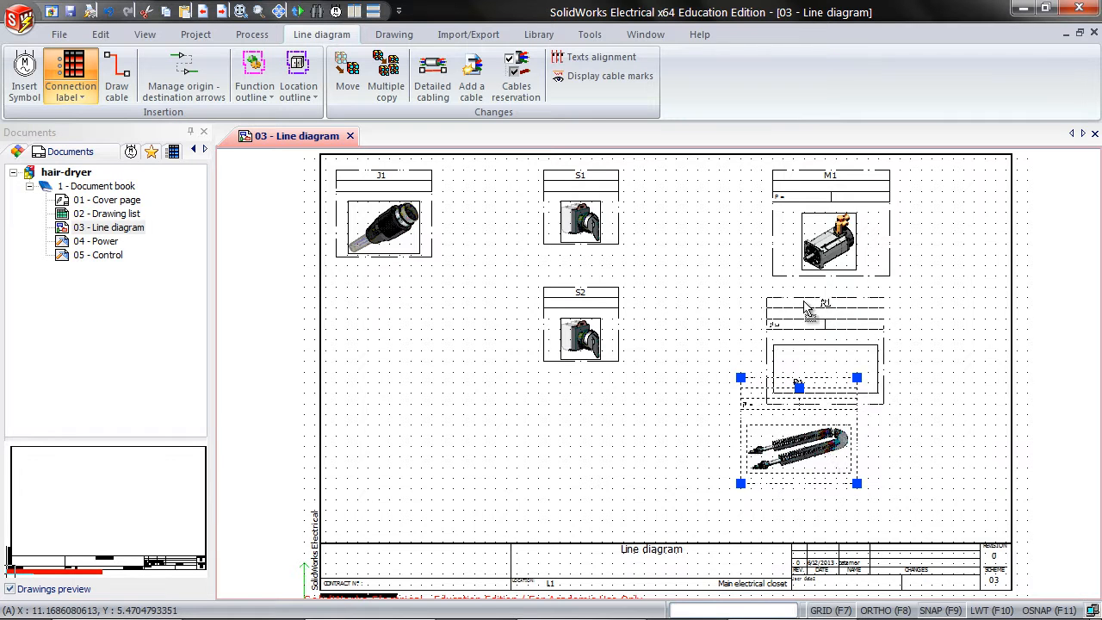
# - Move R1 under M1 and duplicate it to create heating resistor R2 below it
pyautogui.moveTo(796, 434); pyautogui.dragTo(830, 379)
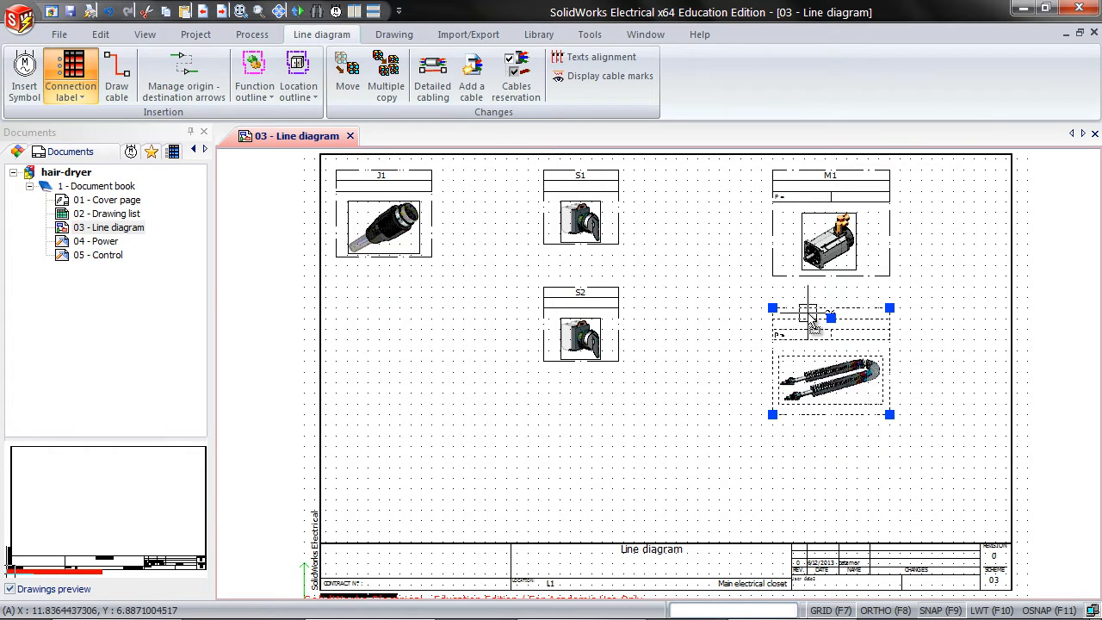
pyautogui.rightClick(813, 327)
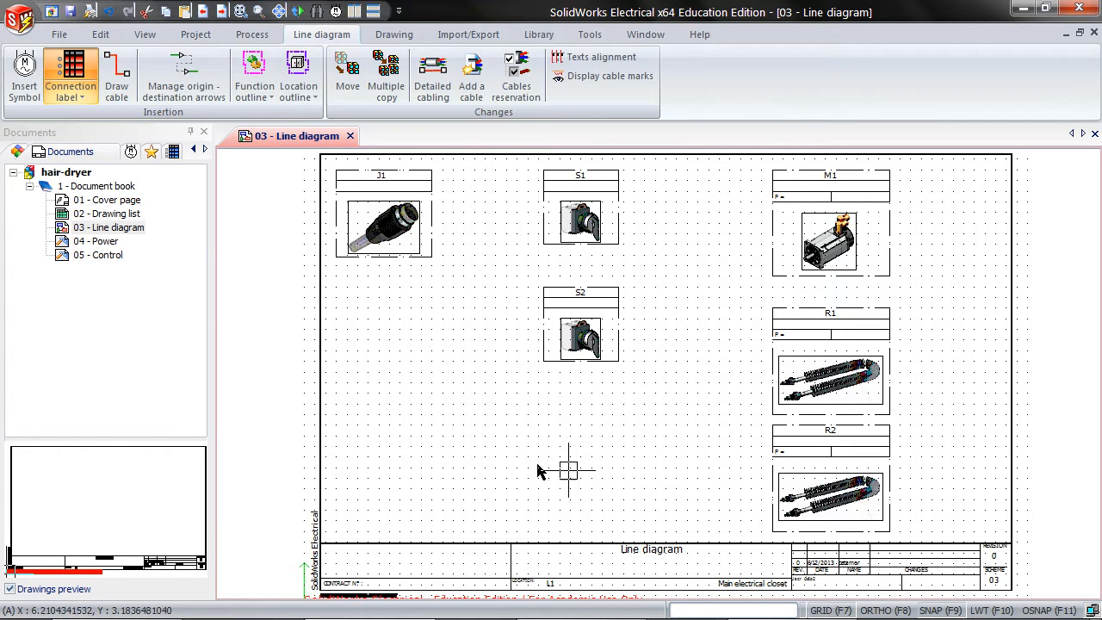
# - Draw cables from J1 to S1, S1 to S2, then down to R1 and R2
pyautogui.click(114, 72)
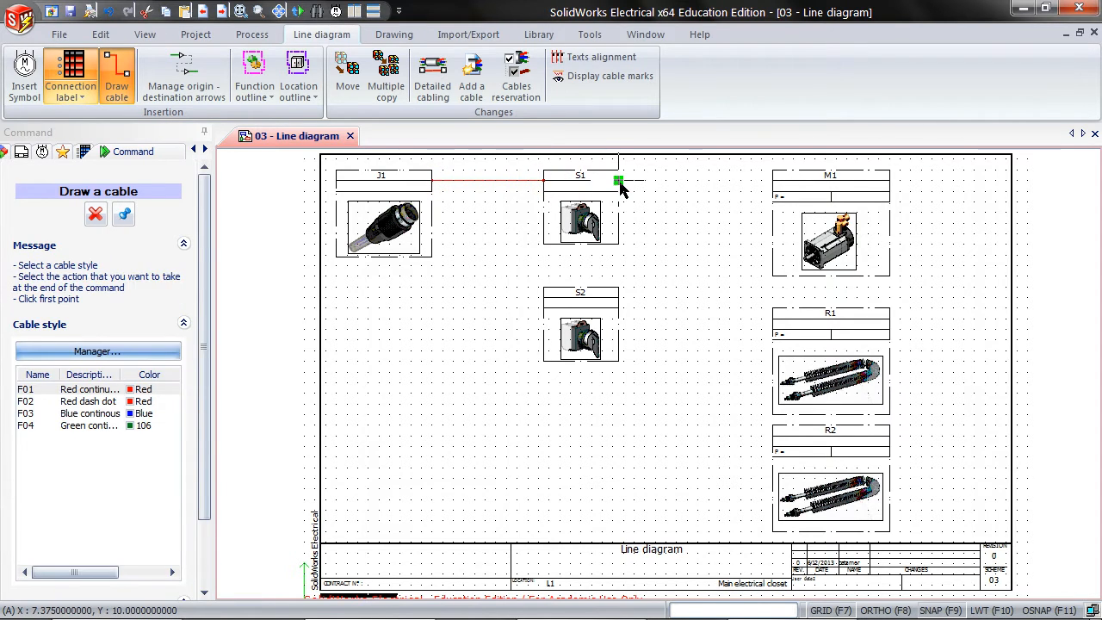
pyautogui.click(616, 181)
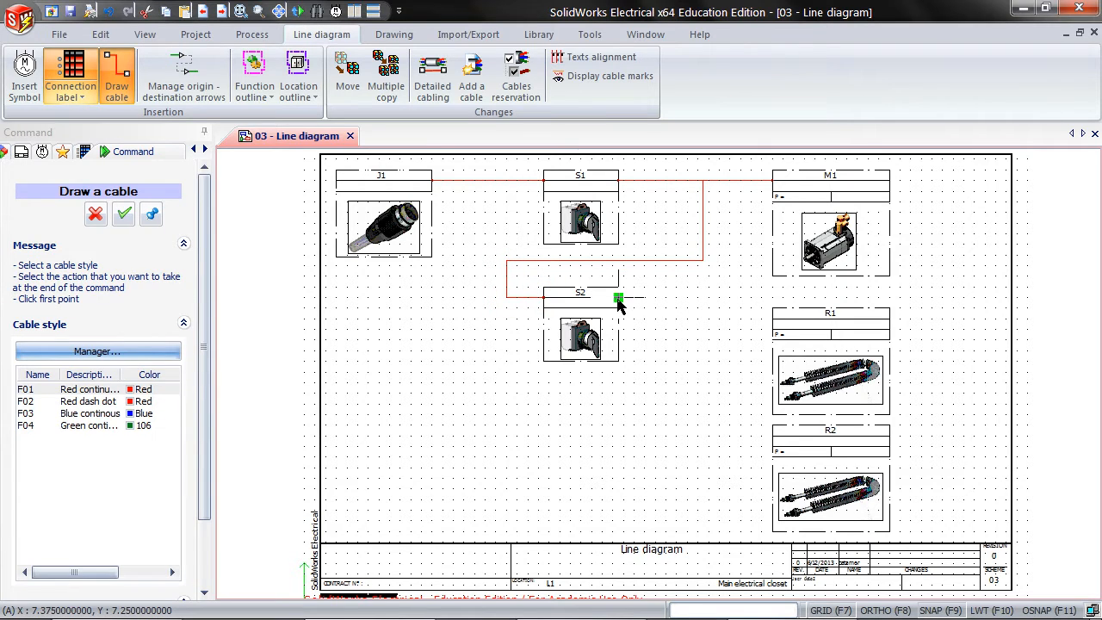
pyautogui.click(617, 299)
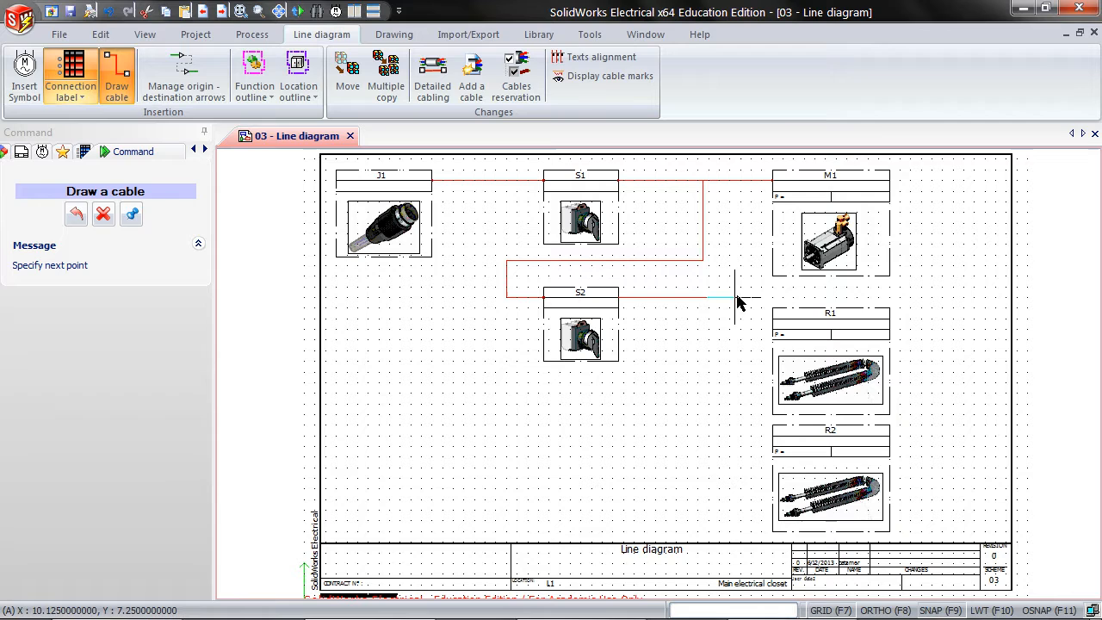
pyautogui.click(768, 319)
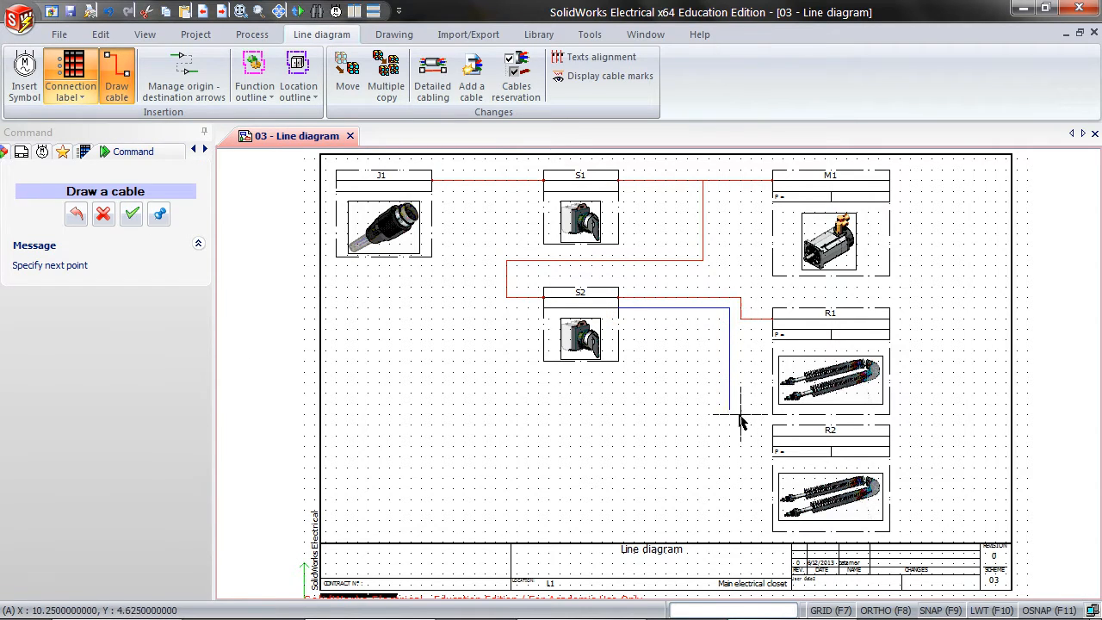
pyautogui.click(769, 434)
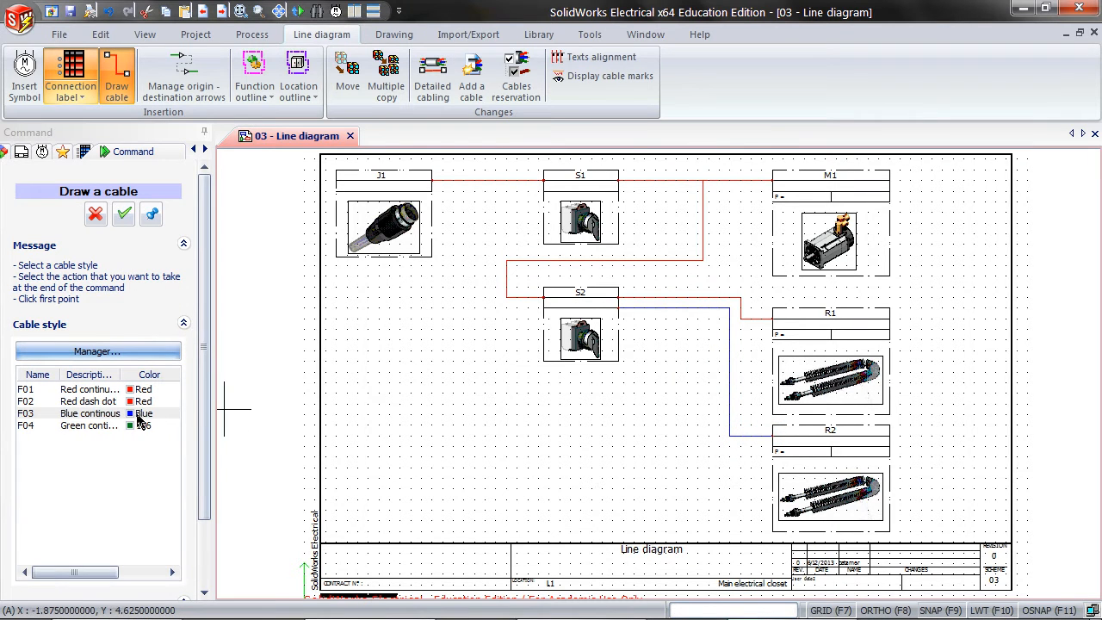
# - In the cable style manager, recolour the F03 blue continuous style to dark red
pyautogui.click(96, 352)
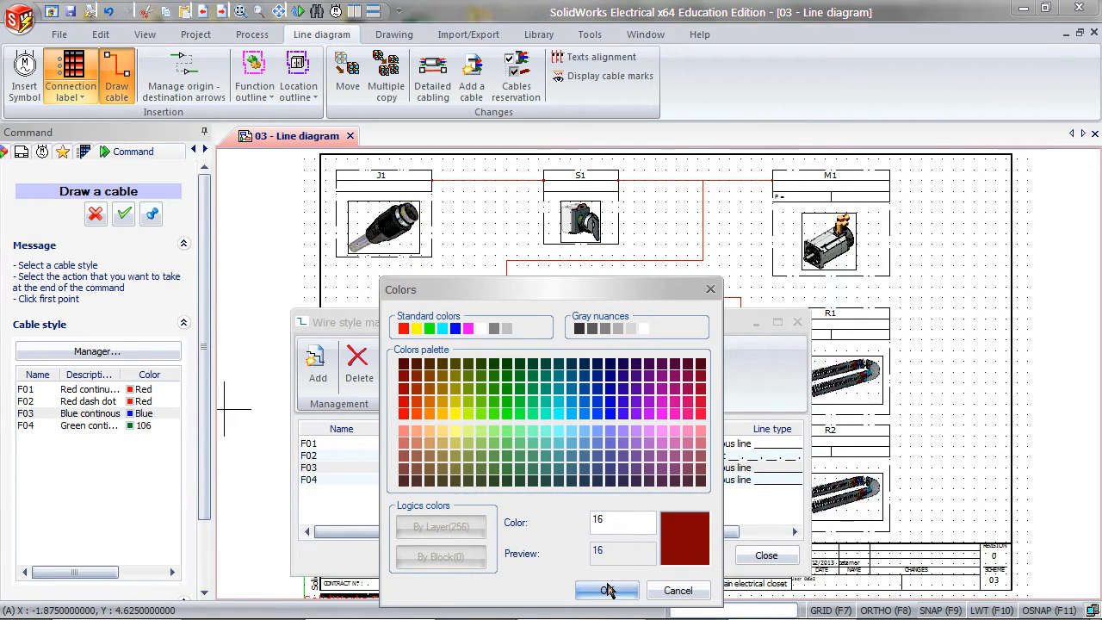
pyautogui.click(606, 591)
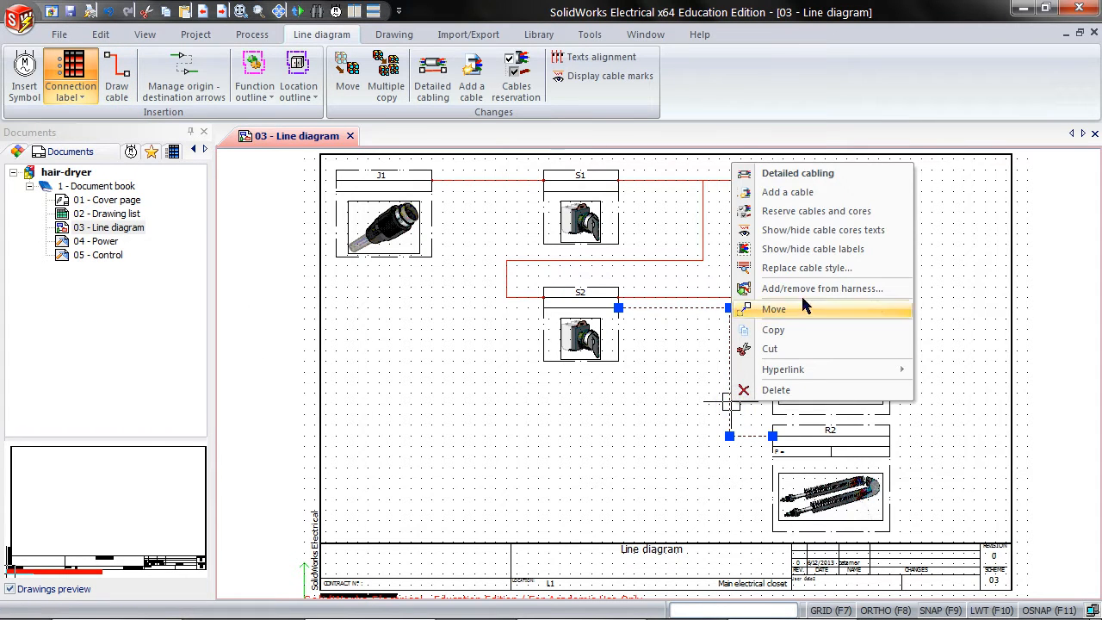
# - Replace the R2 cable's style with F01 Red continuous so all links are red
pyautogui.click(806, 269)
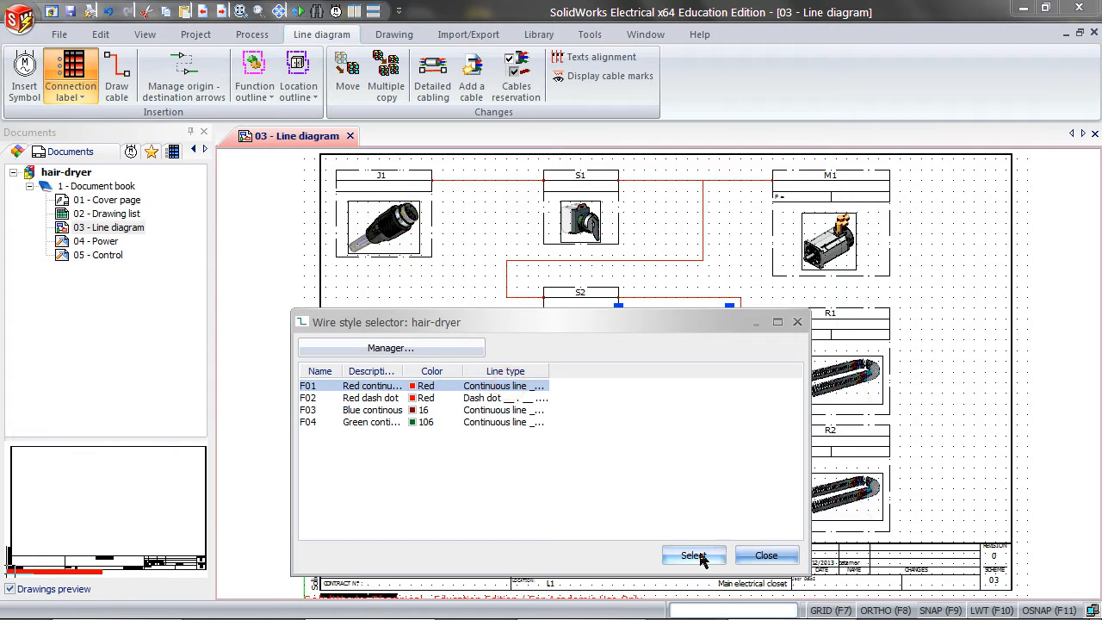
pyautogui.click(694, 555)
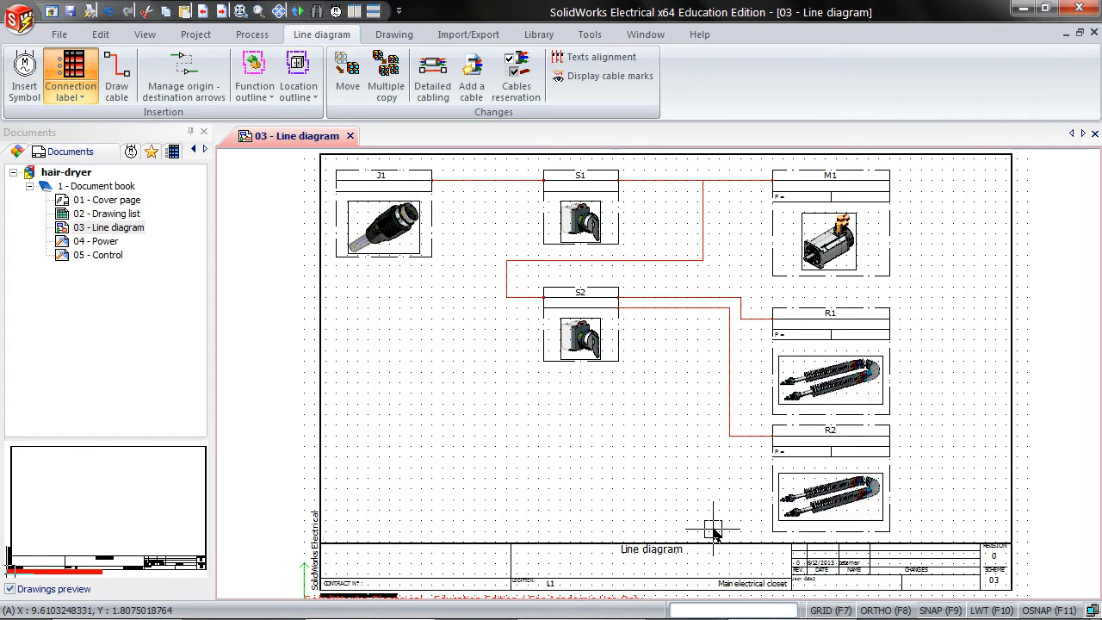
pyautogui.moveTo(232, 279)
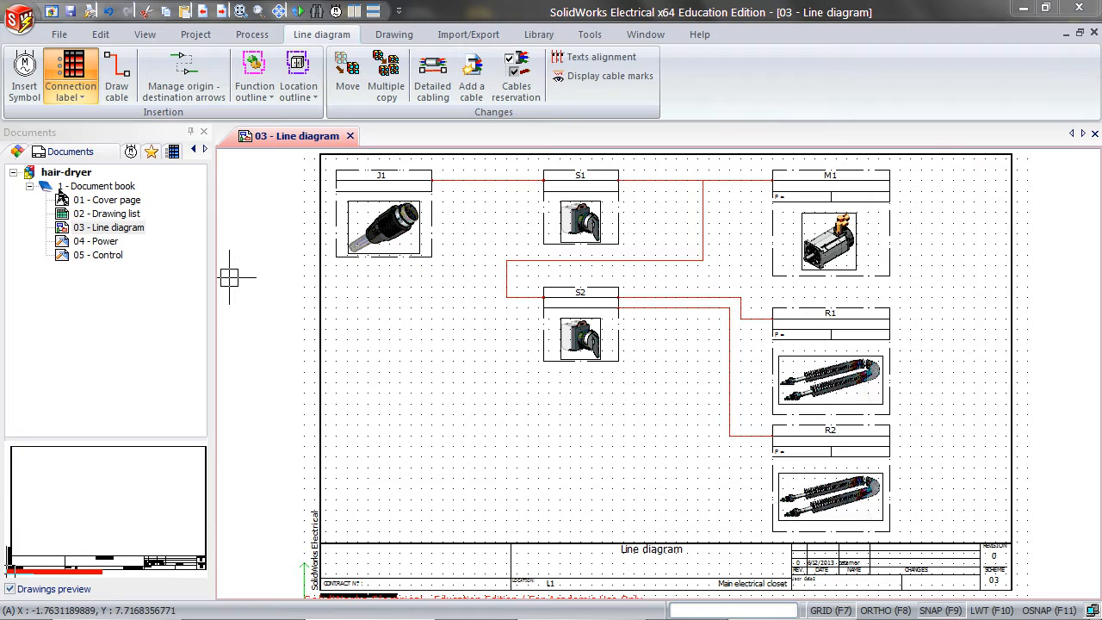
# - Create a new project location named Front
pyautogui.rightClick(66, 173)
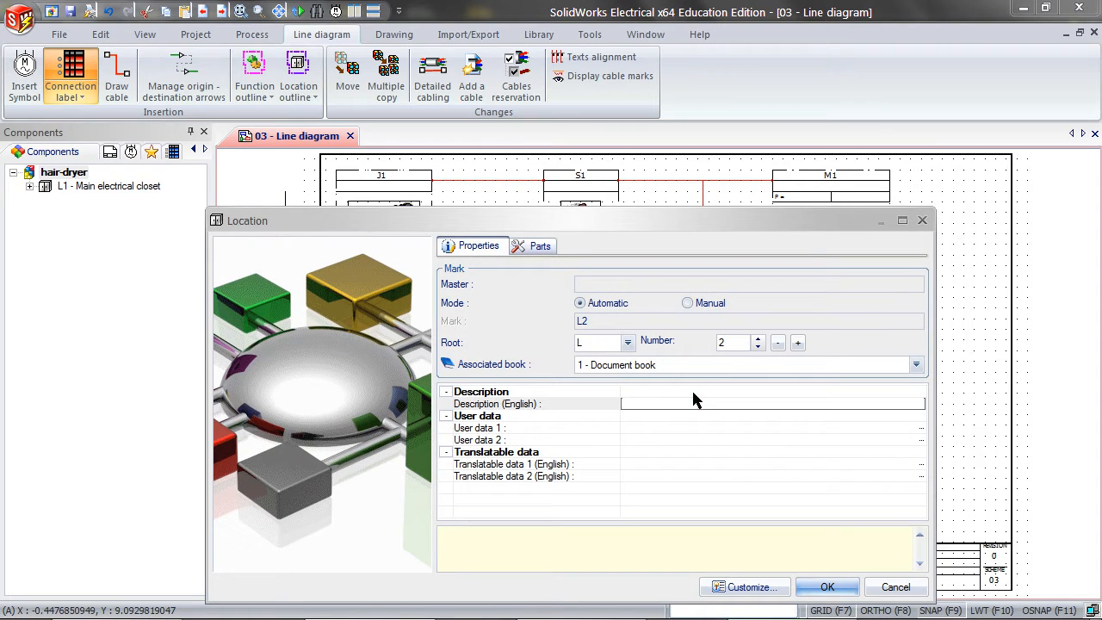
pyautogui.write('Front')
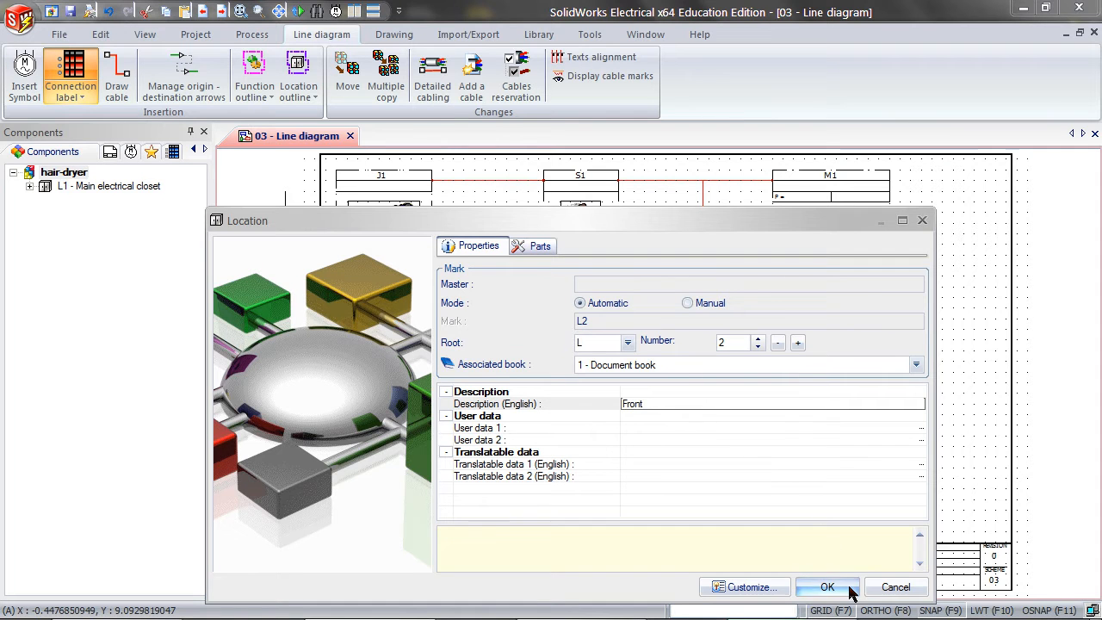
pyautogui.click(828, 586)
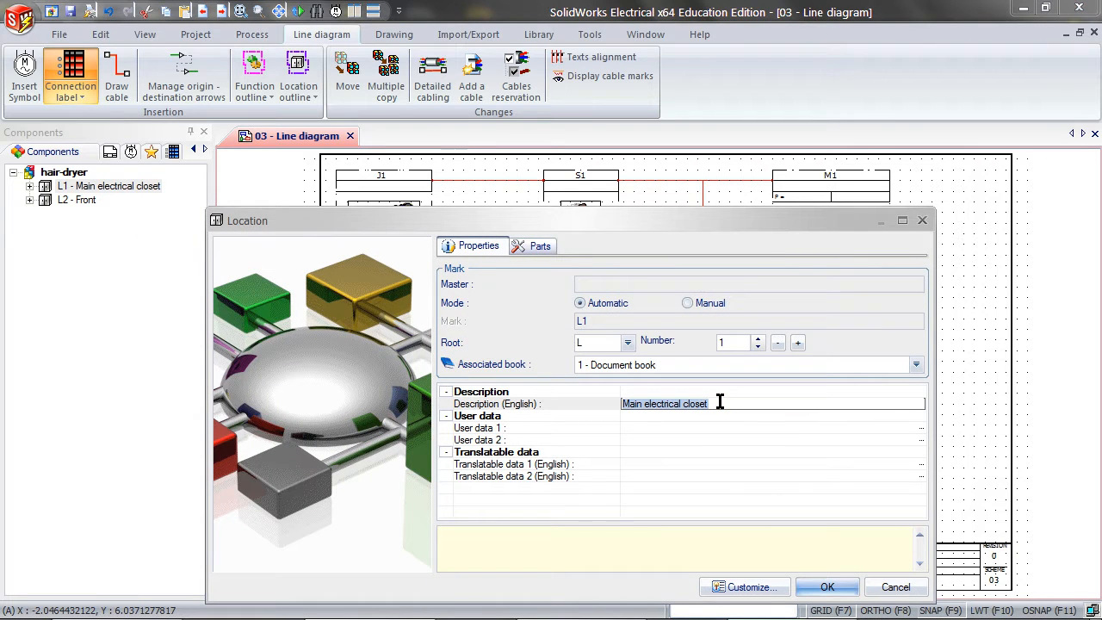
# - Rename location L1's description to Back
pyautogui.write('Back')
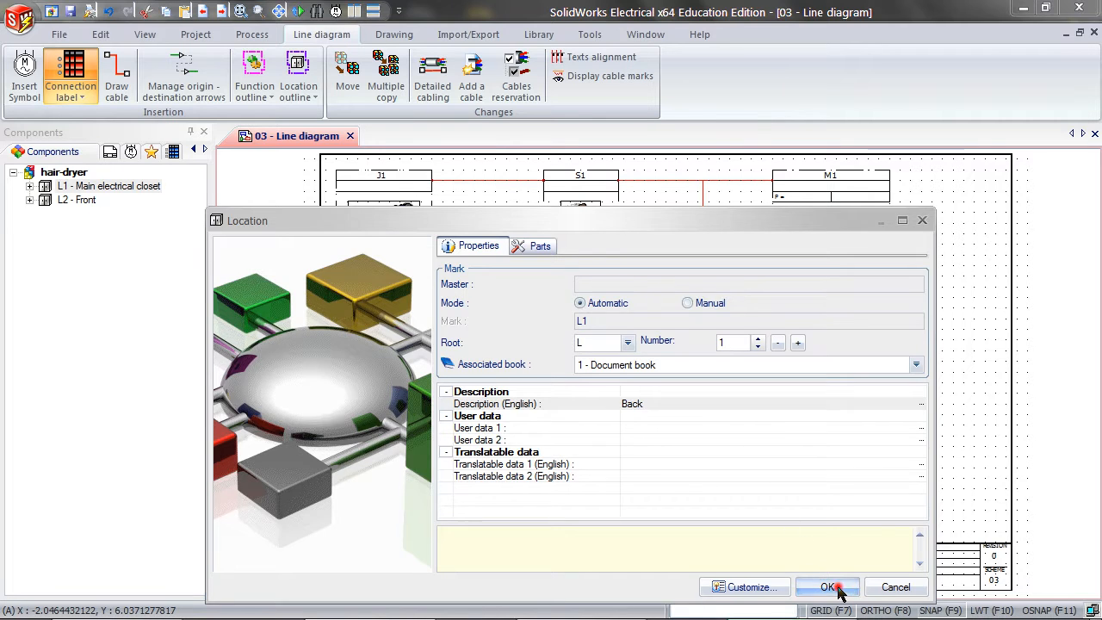
pyautogui.click(833, 587)
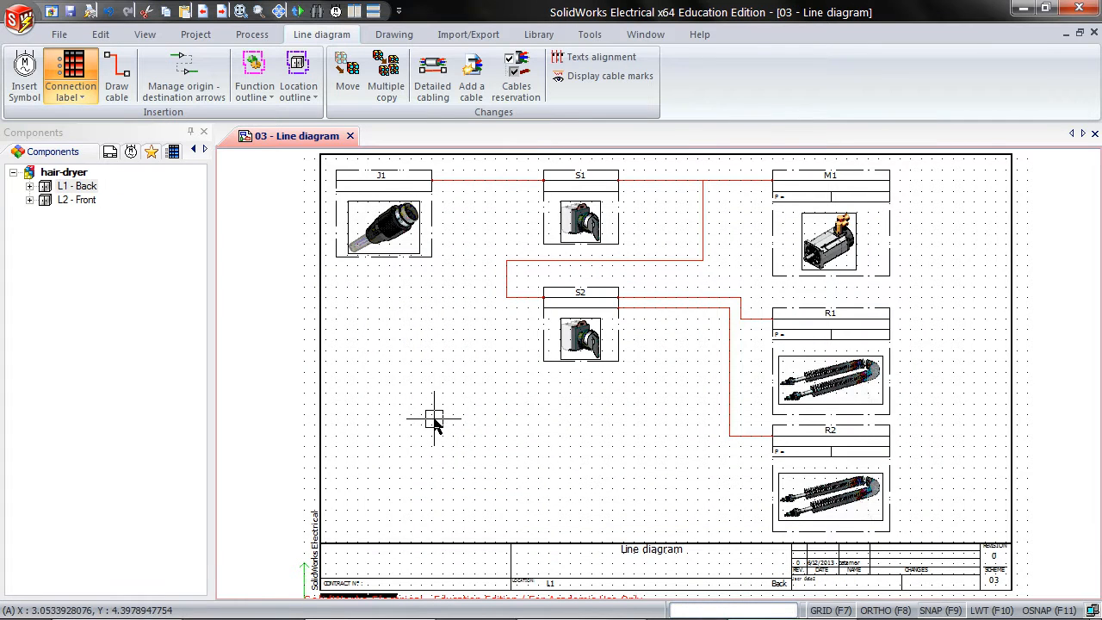
pyautogui.click(296, 69)
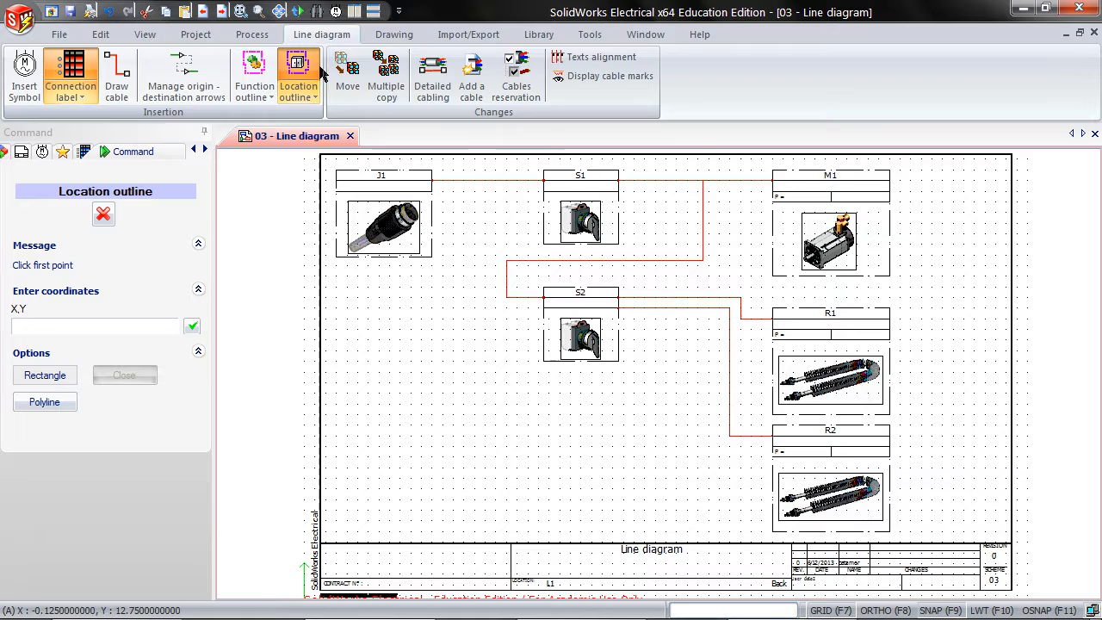
pyautogui.moveTo(770, 310)
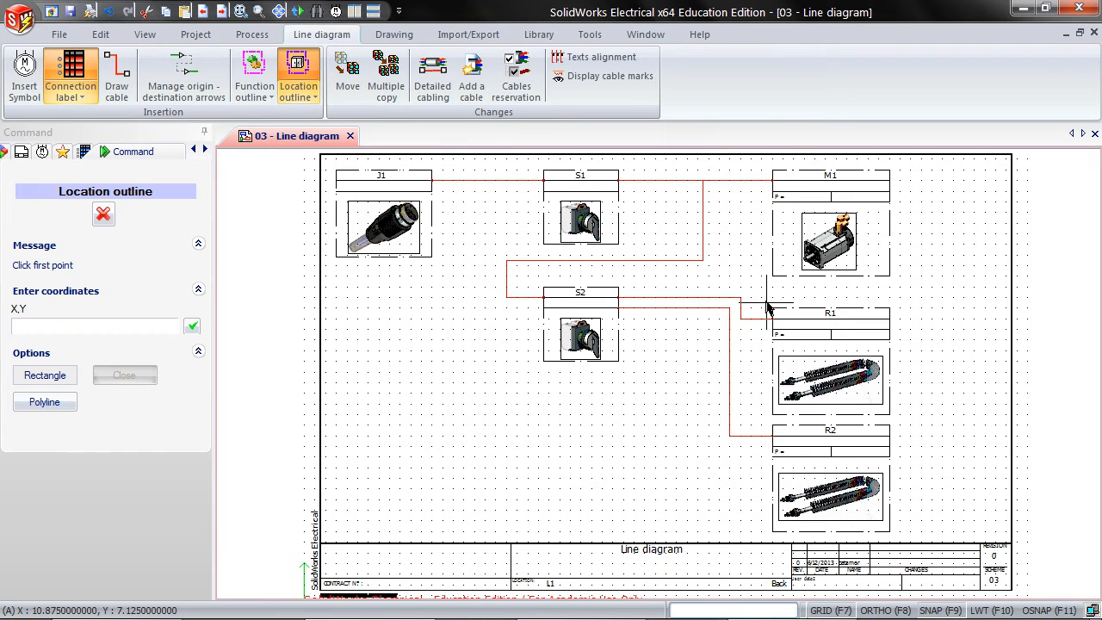
# - Draw an outline around resistors R1 and R2 and assign it location L2 - Front
pyautogui.click(768, 307)
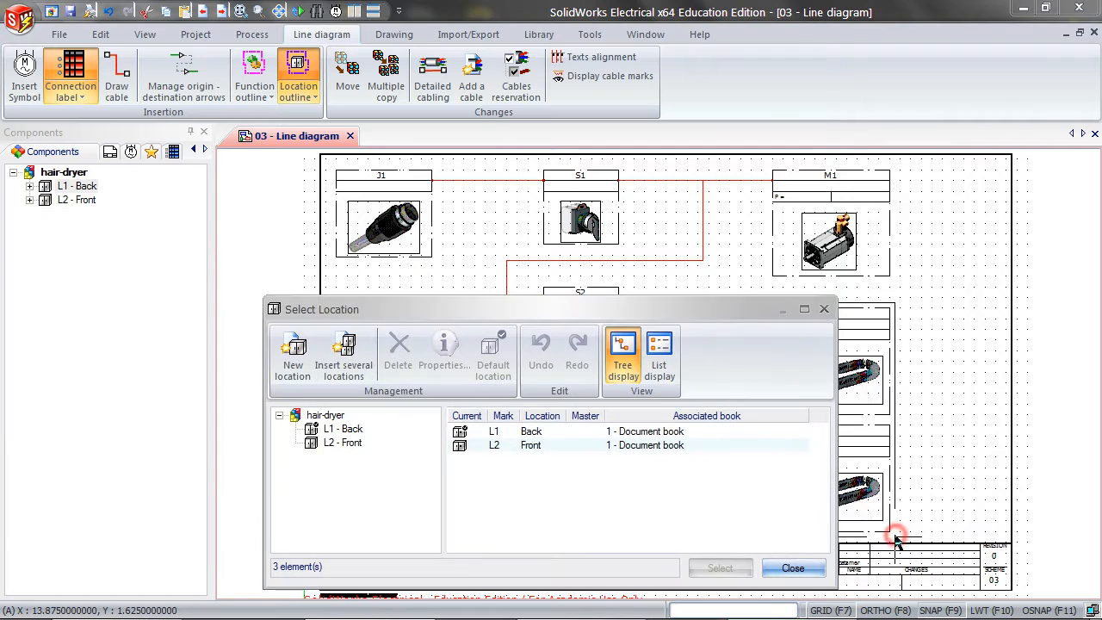
pyautogui.click(530, 444)
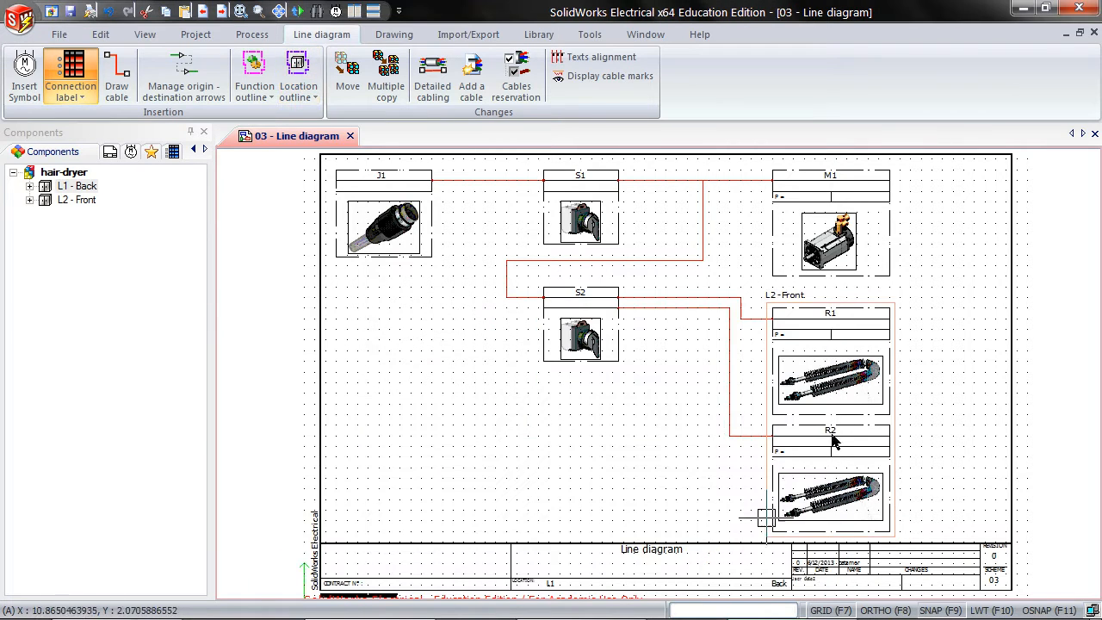
# - Begin a further location outline with its first corner near motor M1
pyautogui.click(298, 70)
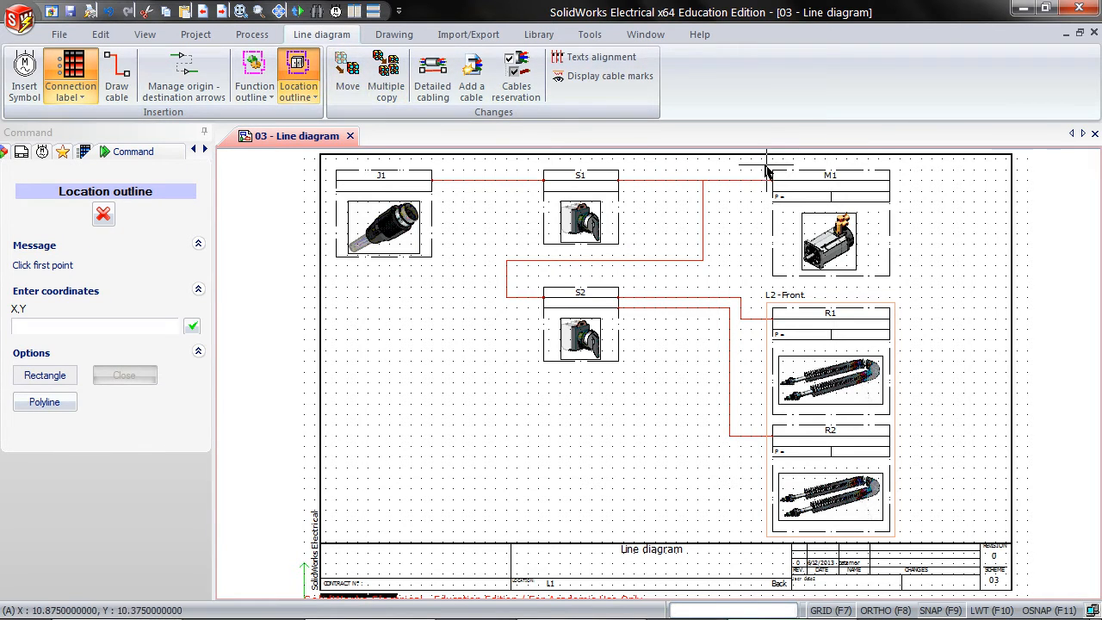
pyautogui.click(766, 164)
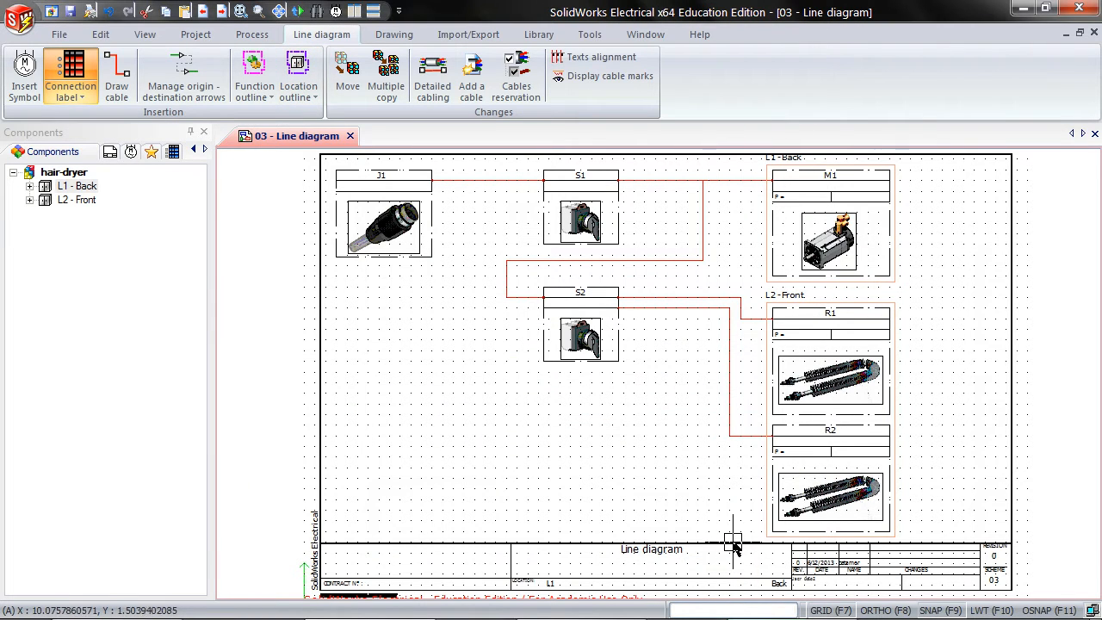
pyautogui.click(298, 77)
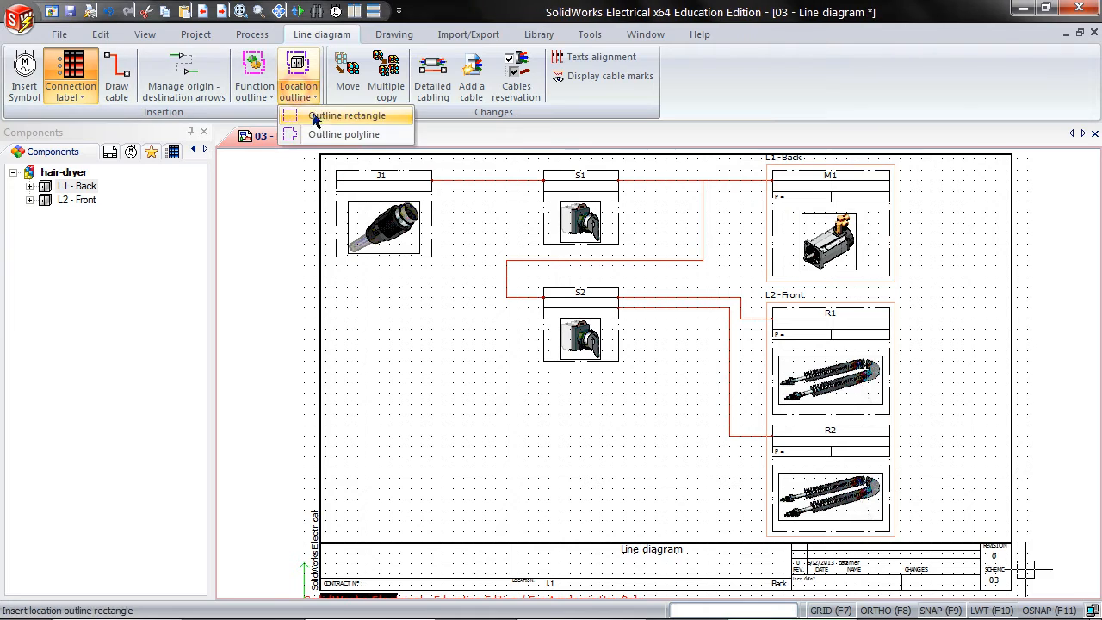
# - Draw a rectangular location outline around switch S1 at the top centre
pyautogui.click(339, 116)
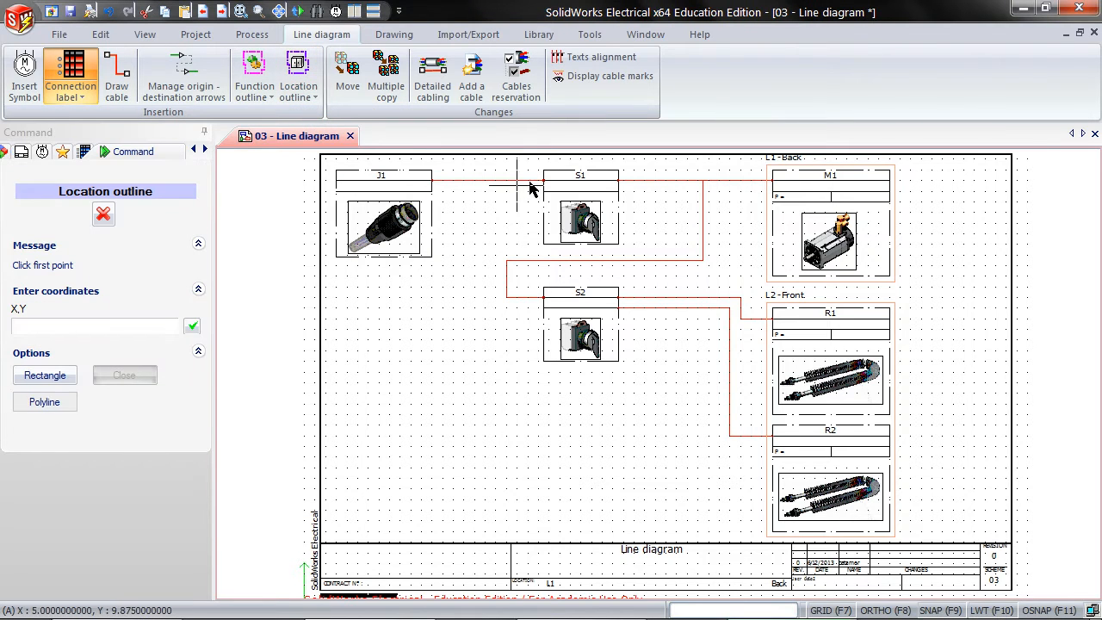
pyautogui.click(515, 184)
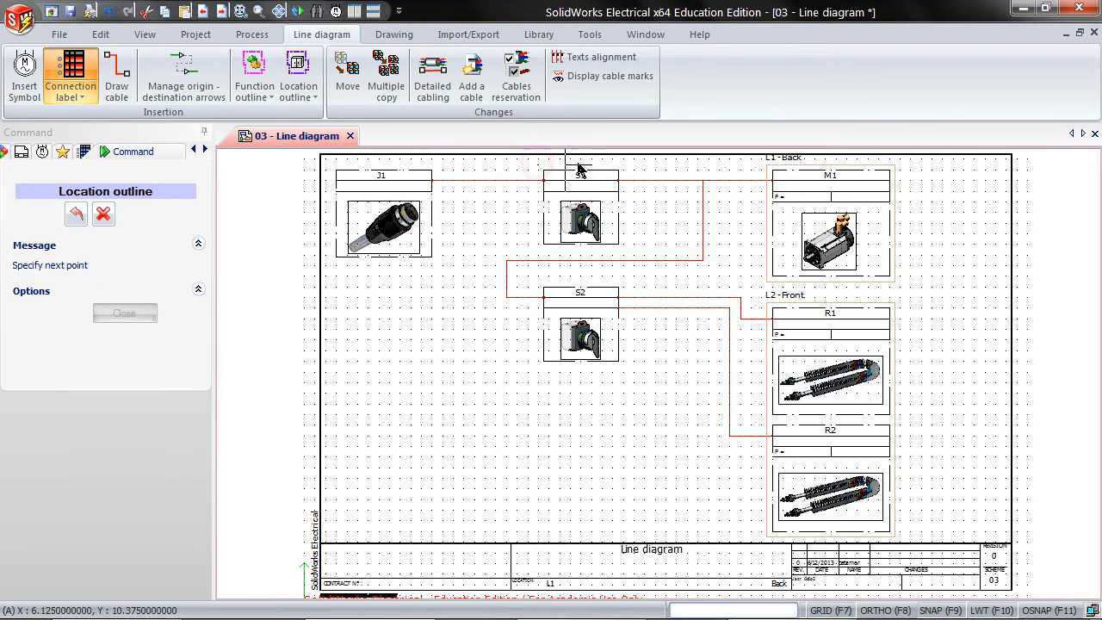
pyautogui.click(623, 162)
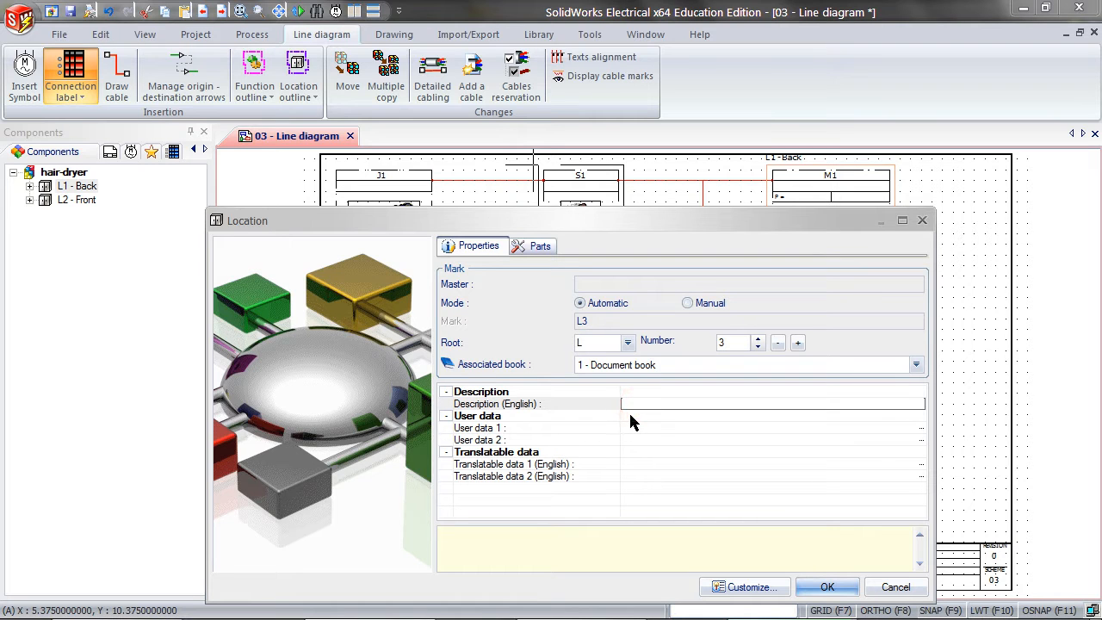
# - Create new location L3 with description 'Handle' and assign it to the outline
pyautogui.write('Handle')
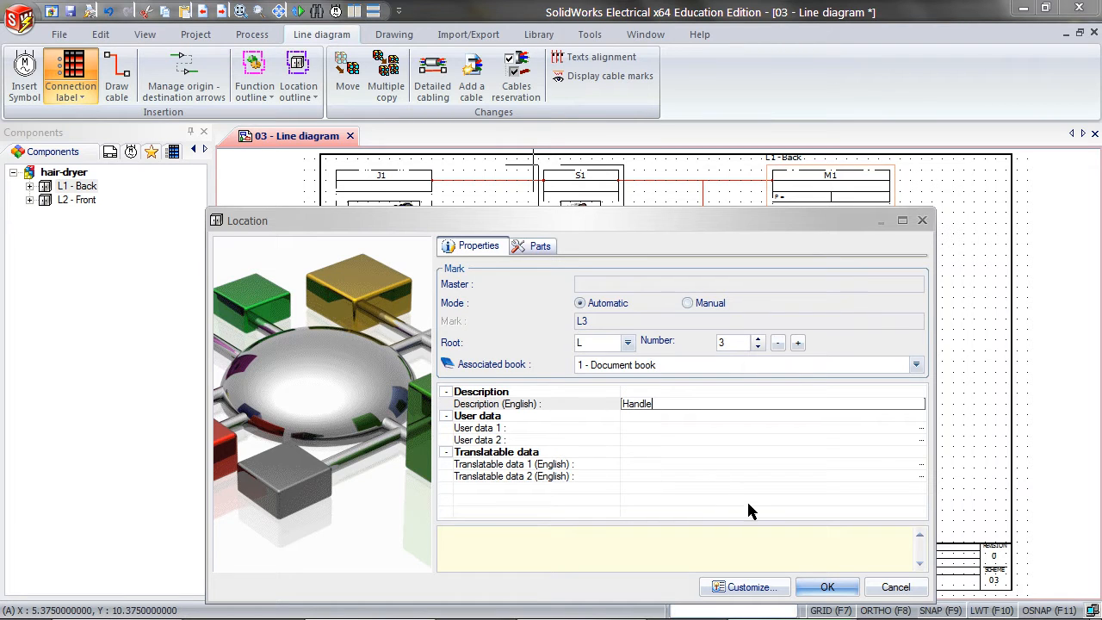
pyautogui.click(827, 585)
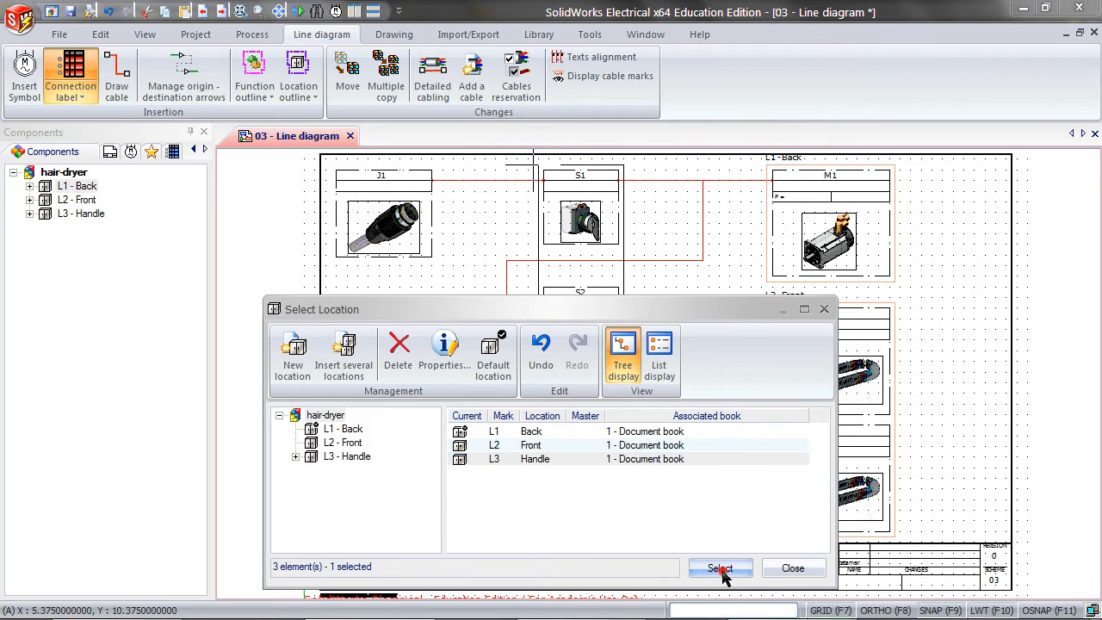
pyautogui.click(720, 568)
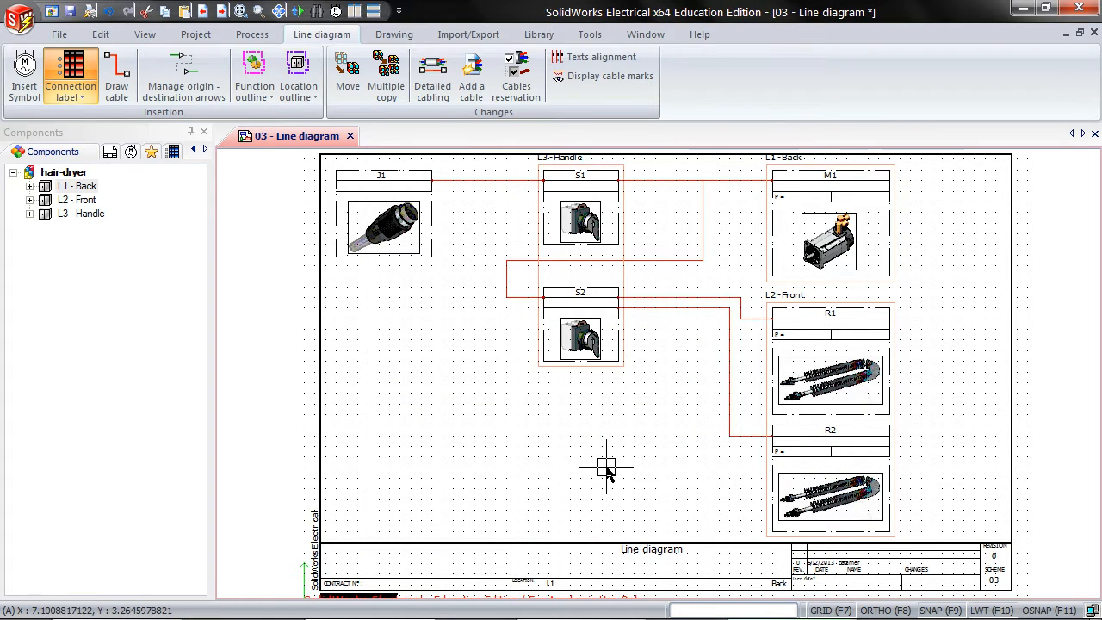
pyautogui.moveTo(312, 317)
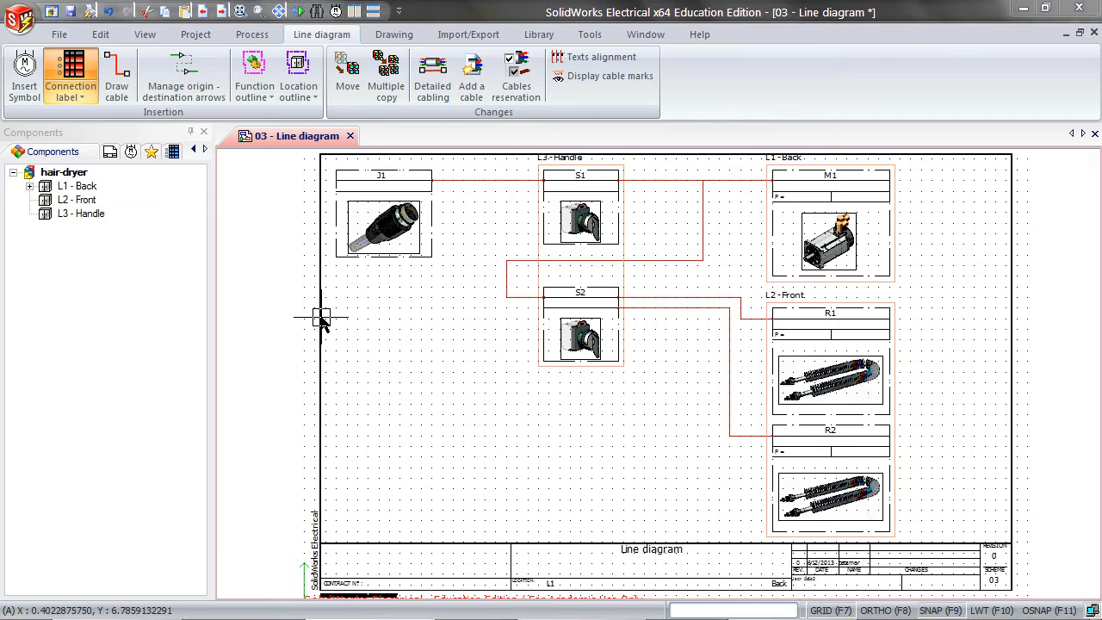
# - Set switch S1's location to L3 - Handle through its symbol properties
pyautogui.rightClick(582, 220)
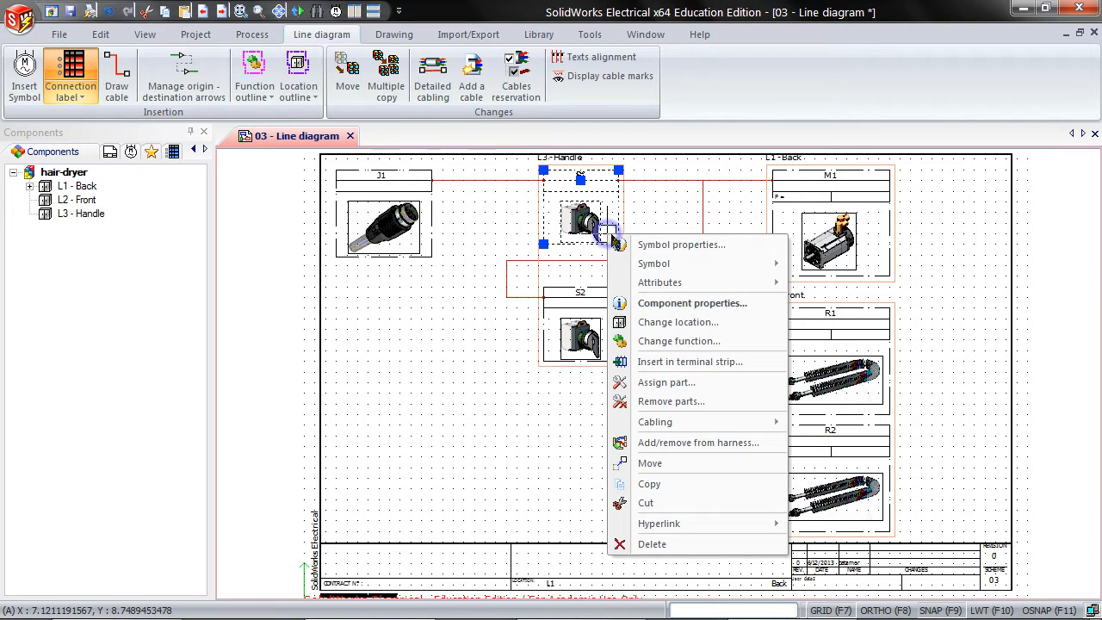
pyautogui.click(682, 244)
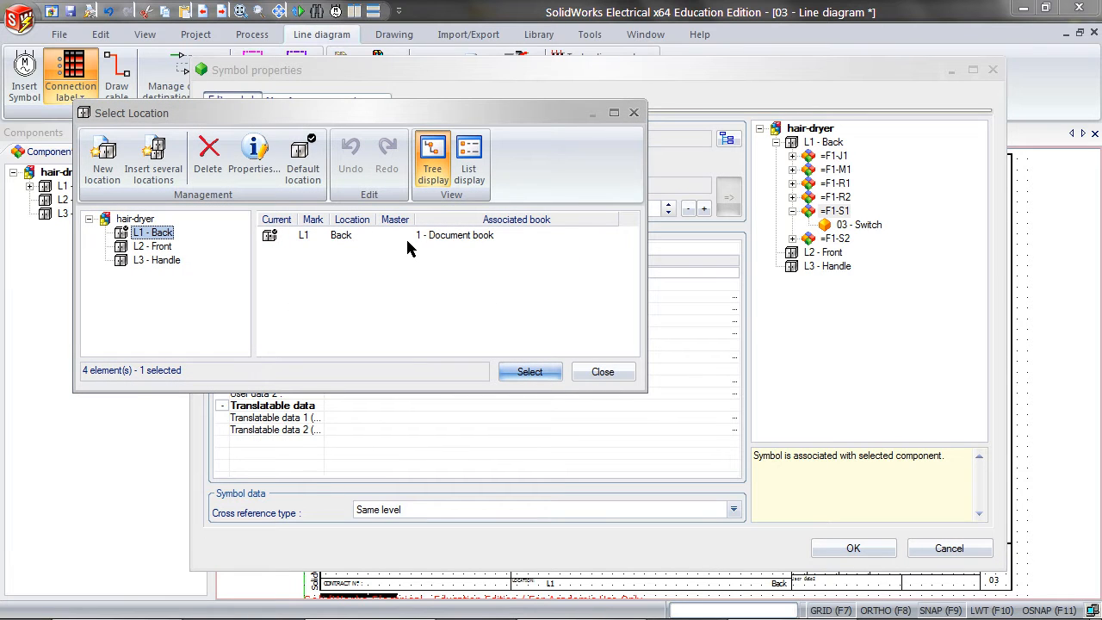
pyautogui.click(159, 260)
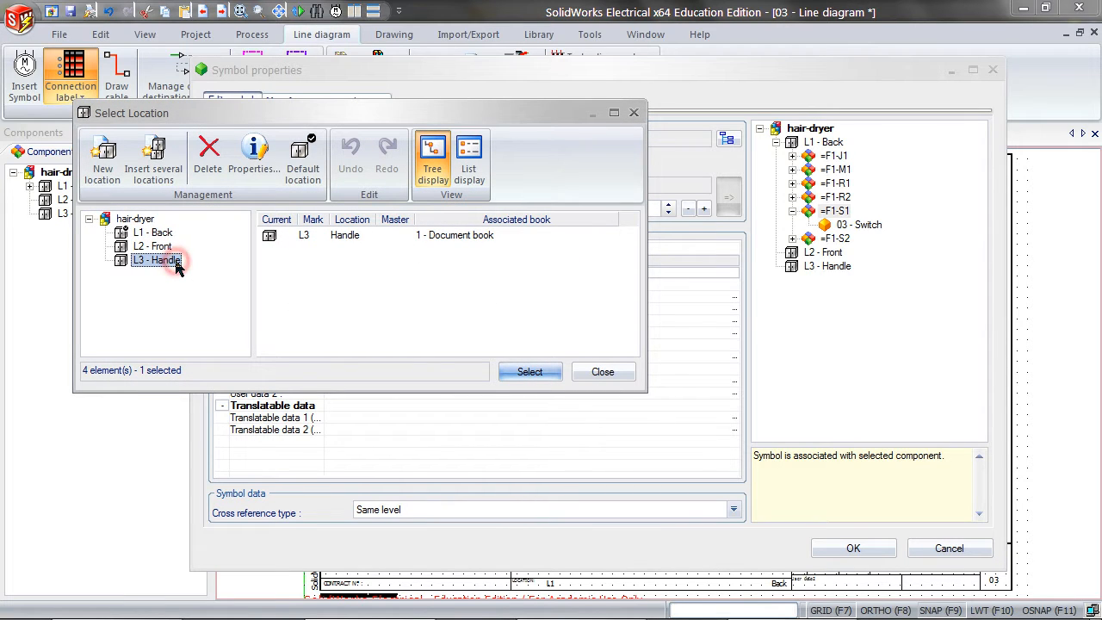
pyautogui.click(530, 372)
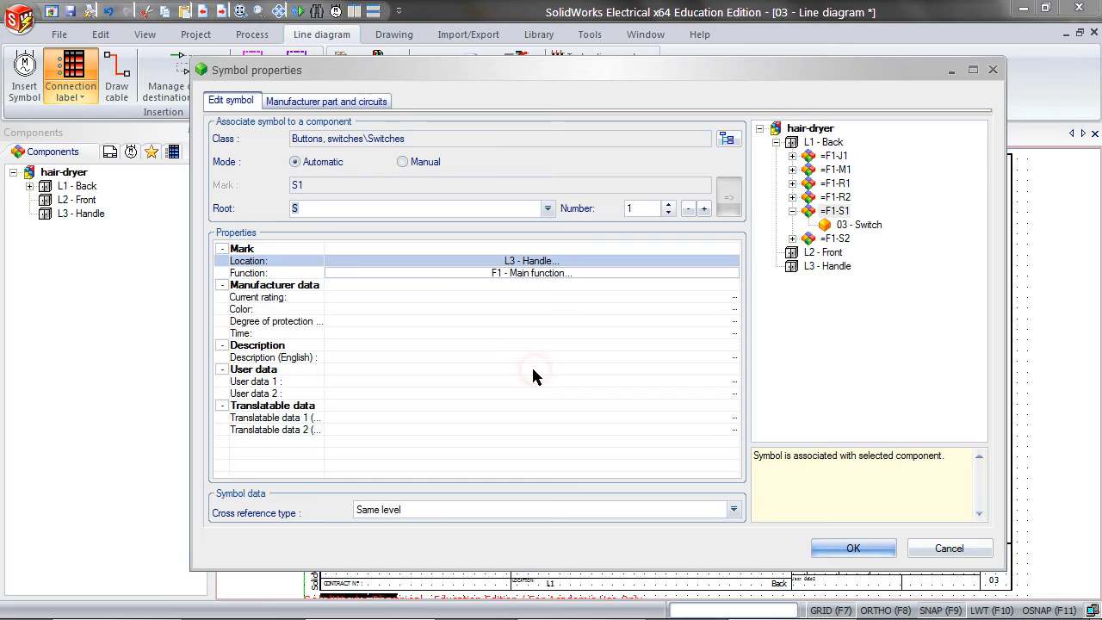
pyautogui.click(855, 548)
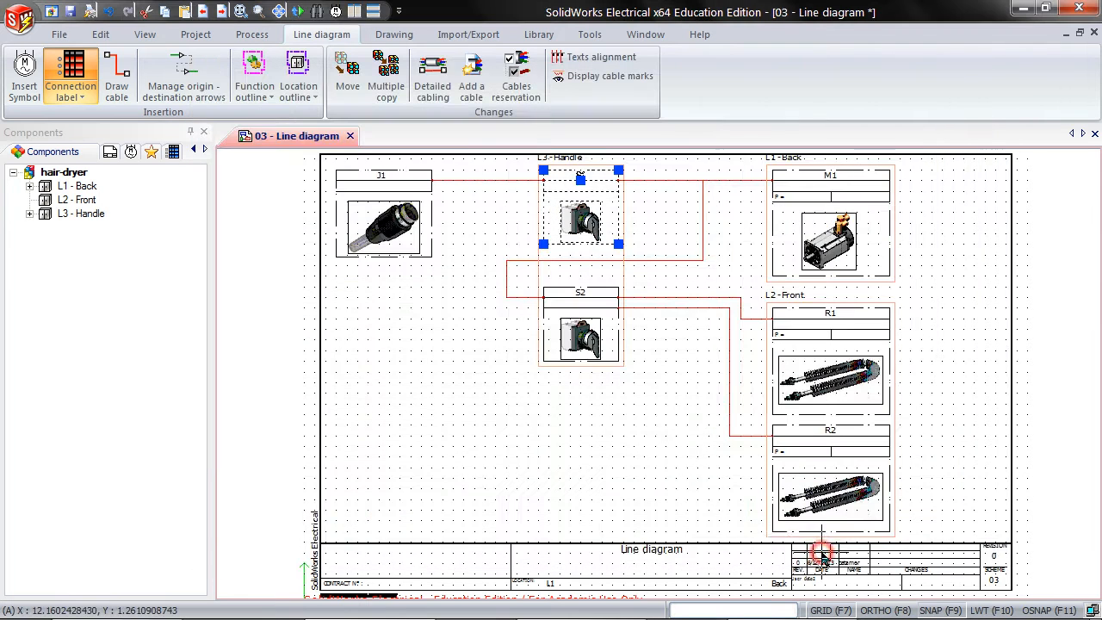
# - Delete the existing switch symbol S2 from the diagram
pyautogui.rightClick(601, 301)
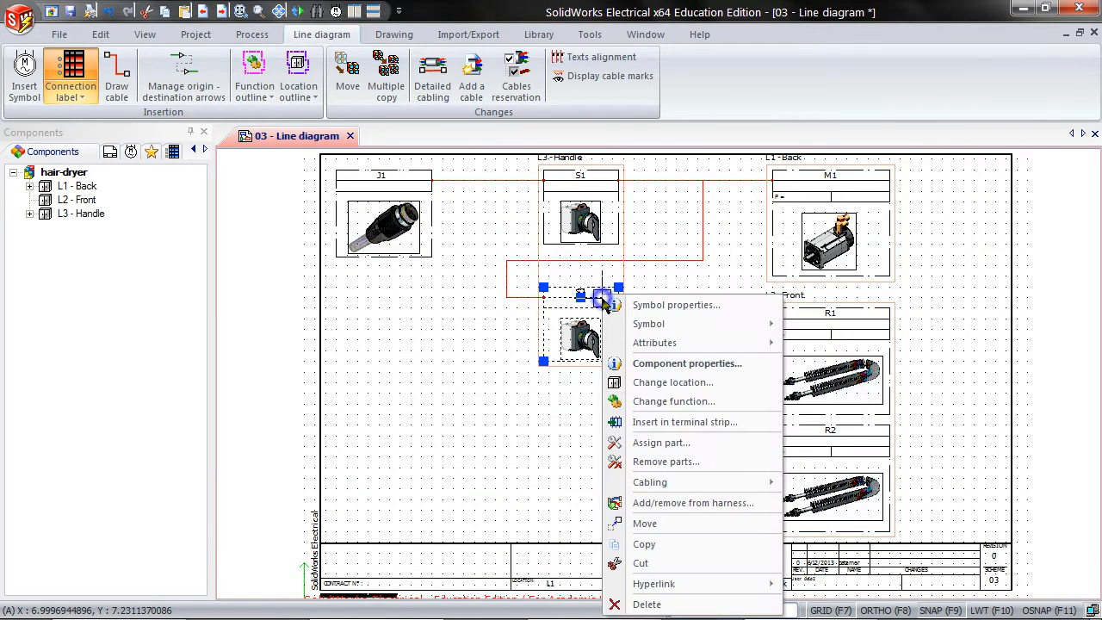
pyautogui.moveTo(648, 605)
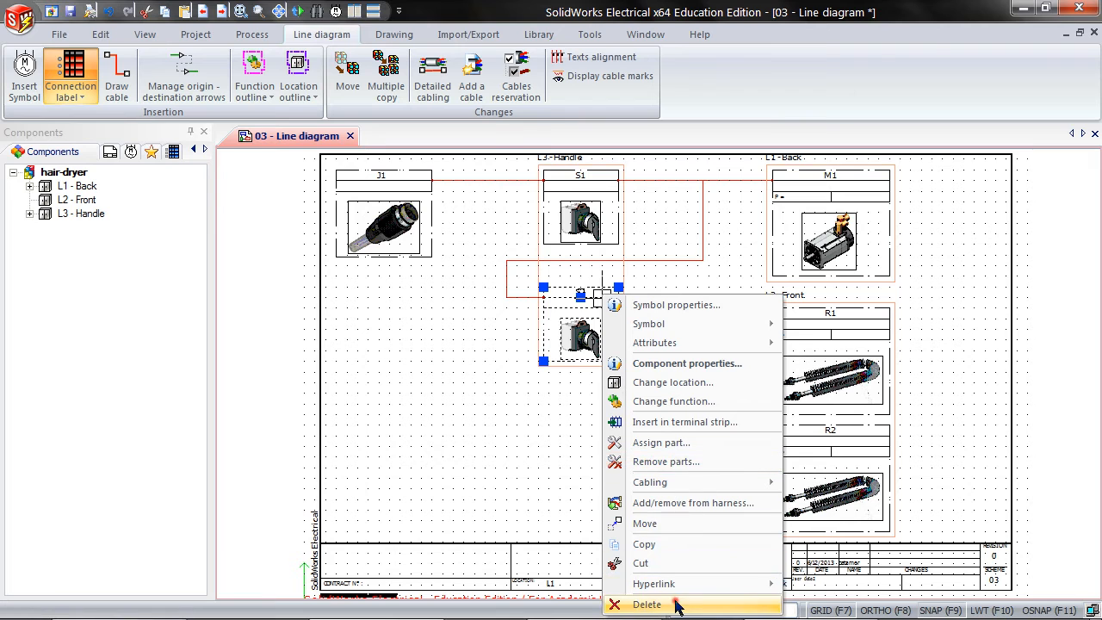
pyautogui.click(648, 604)
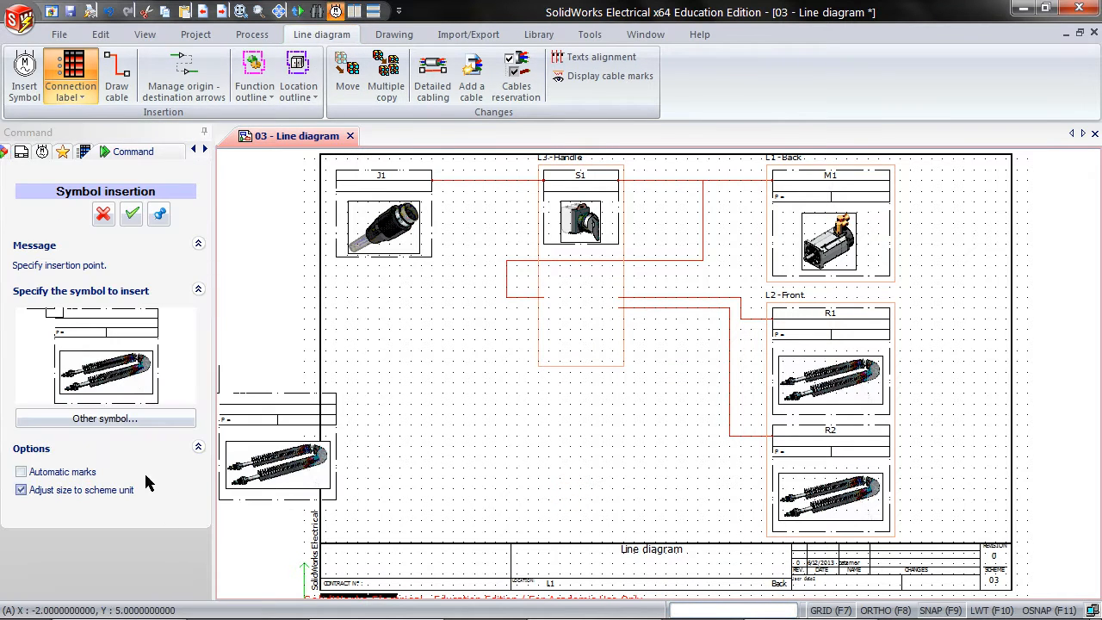
# - Insert a new switch symbol in S2's place with location L3 - Handle
pyautogui.click(105, 419)
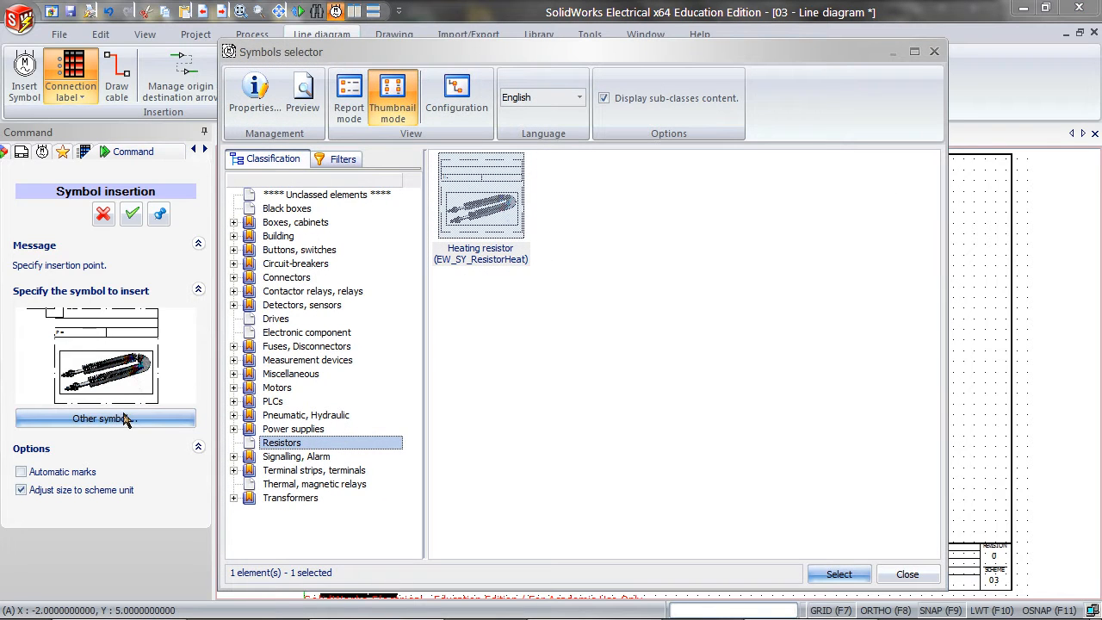
pyautogui.click(299, 250)
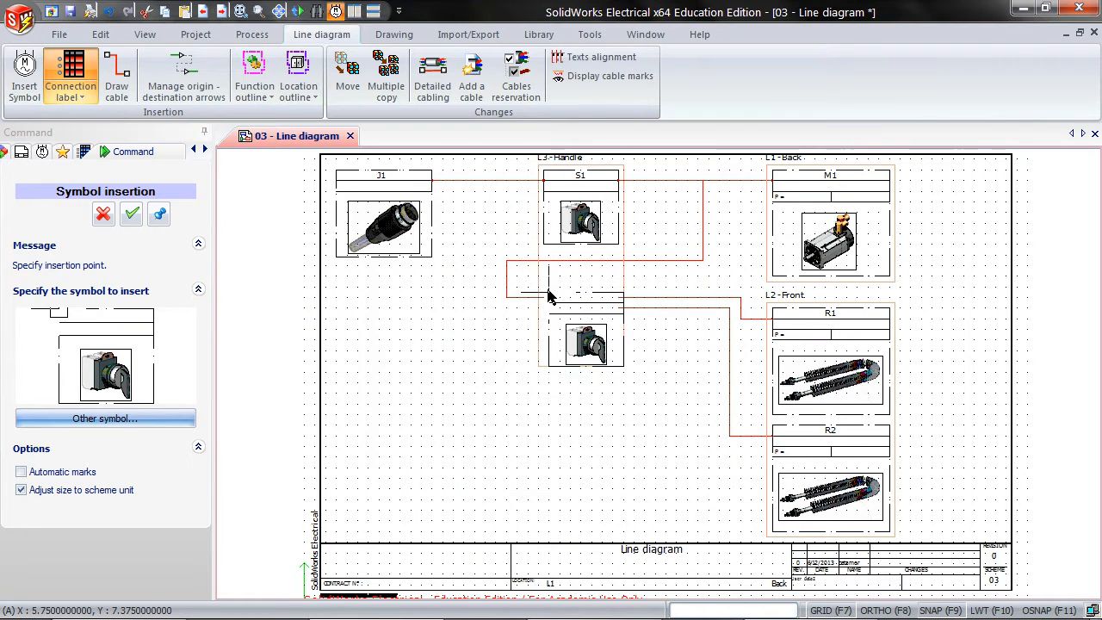
pyautogui.click(548, 296)
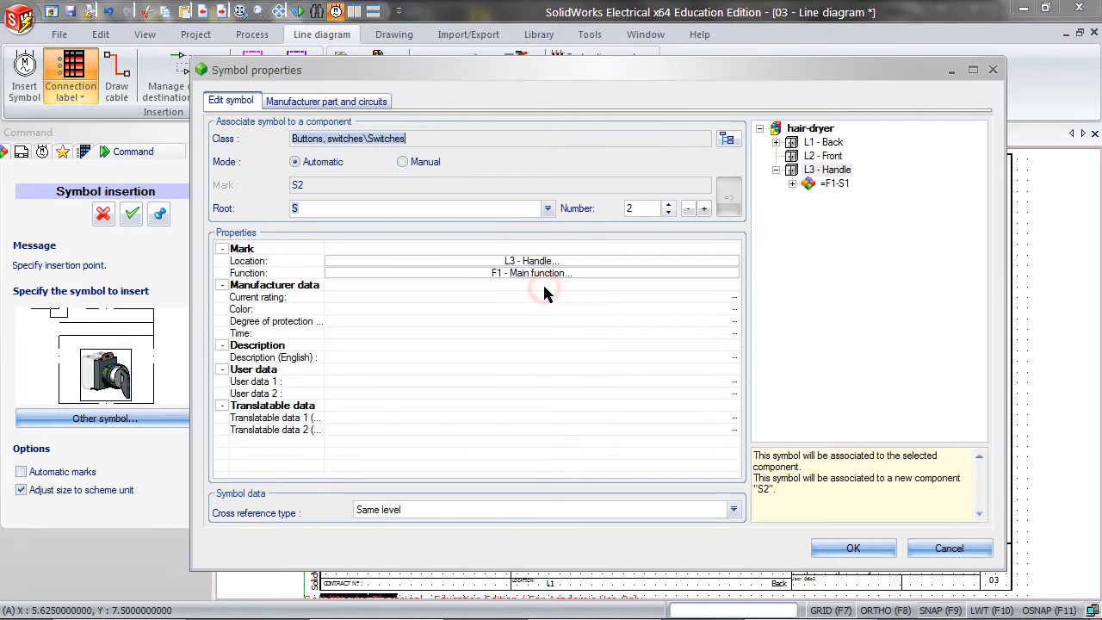
pyautogui.moveTo(558, 272)
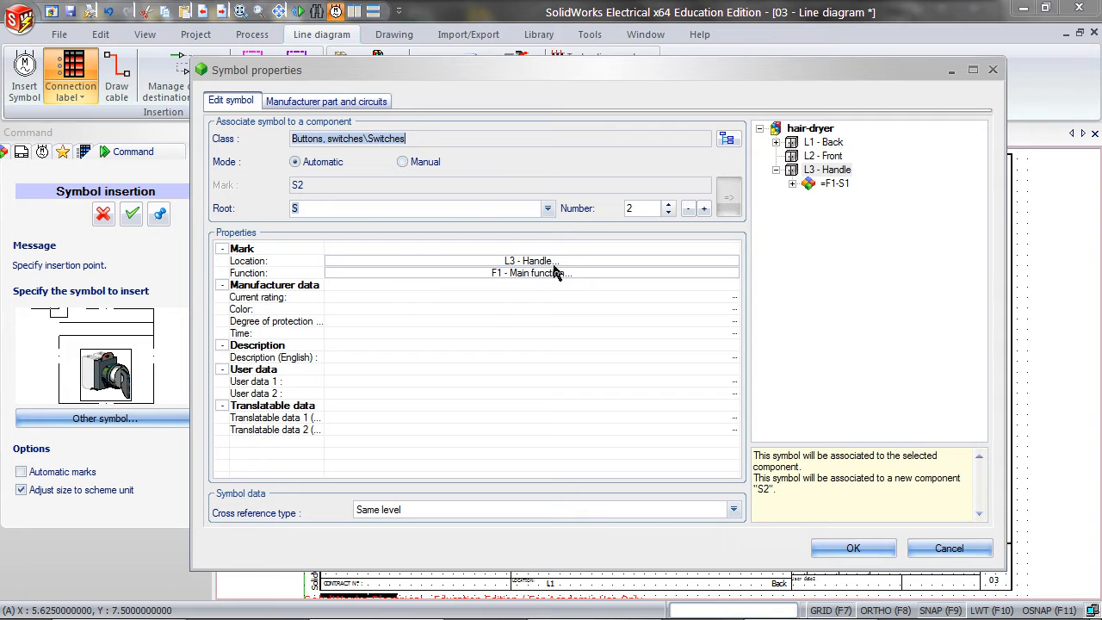
pyautogui.click(855, 548)
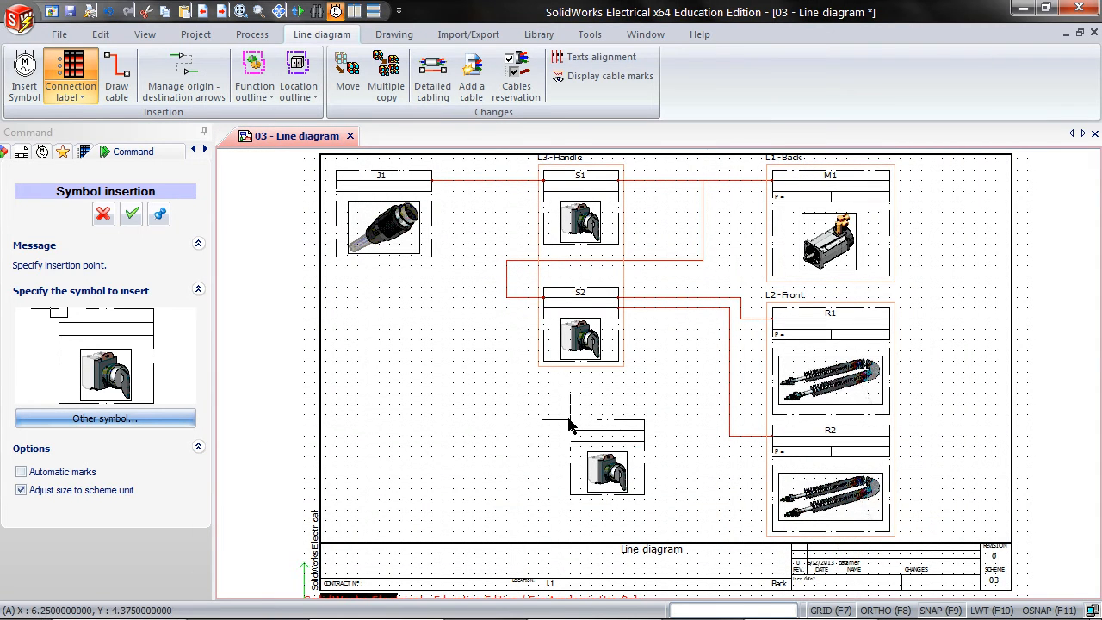